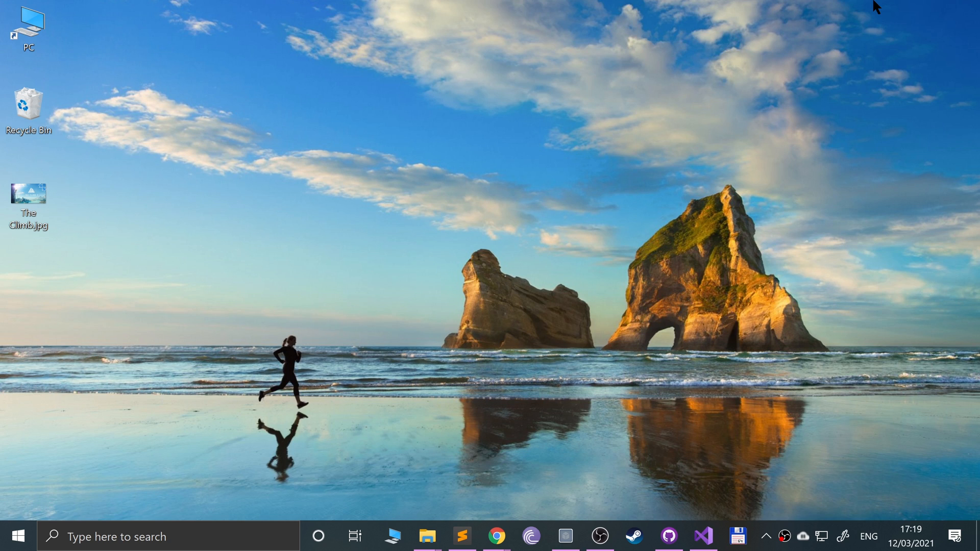
mouse_move(899, 120)
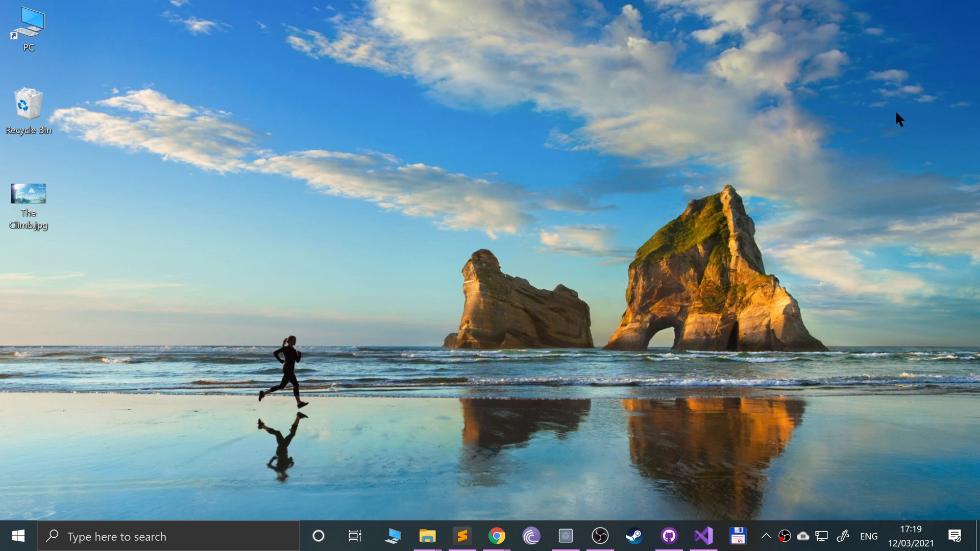
mouse_move(543, 350)
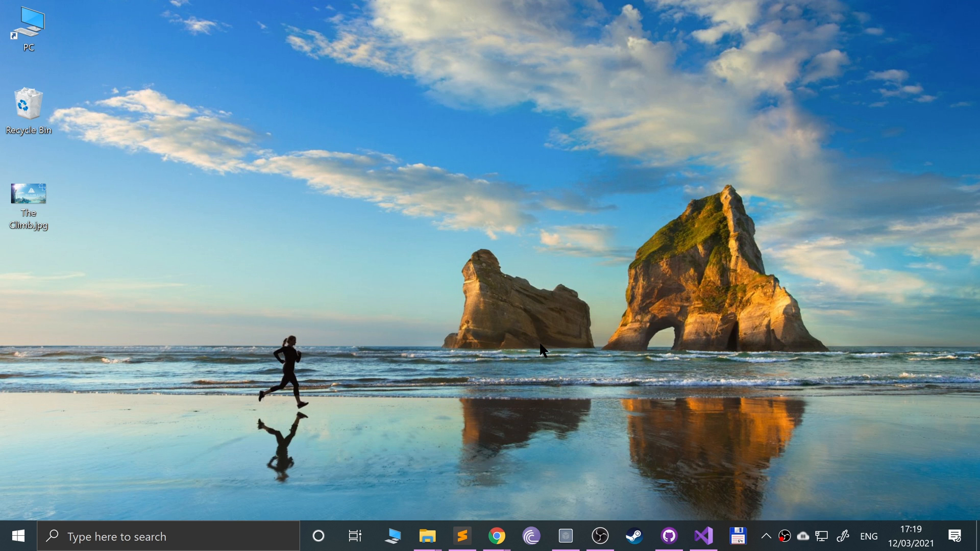
In Chrome, open the Ryujinx compatibility list on GitHub via ryujinx.org's download page
left_click(495, 535)
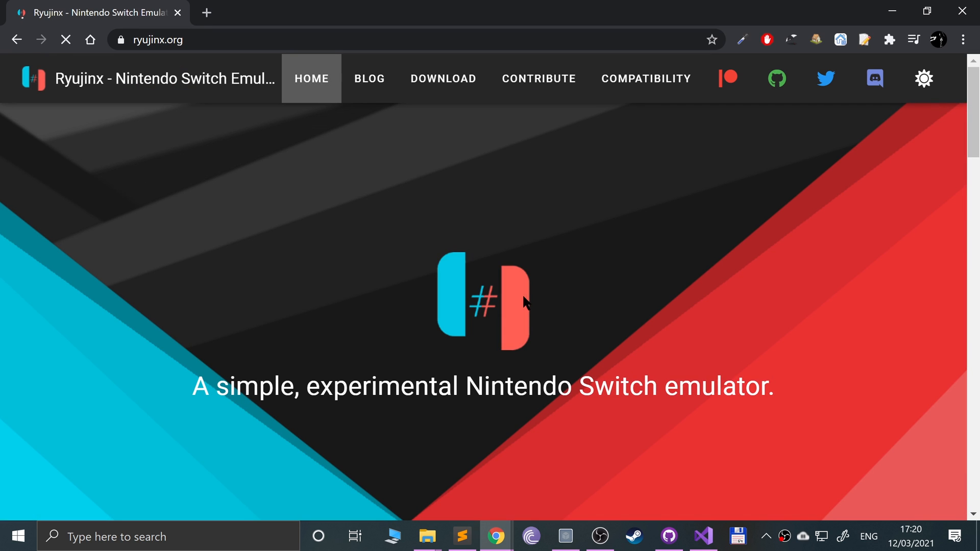
left_click(443, 78)
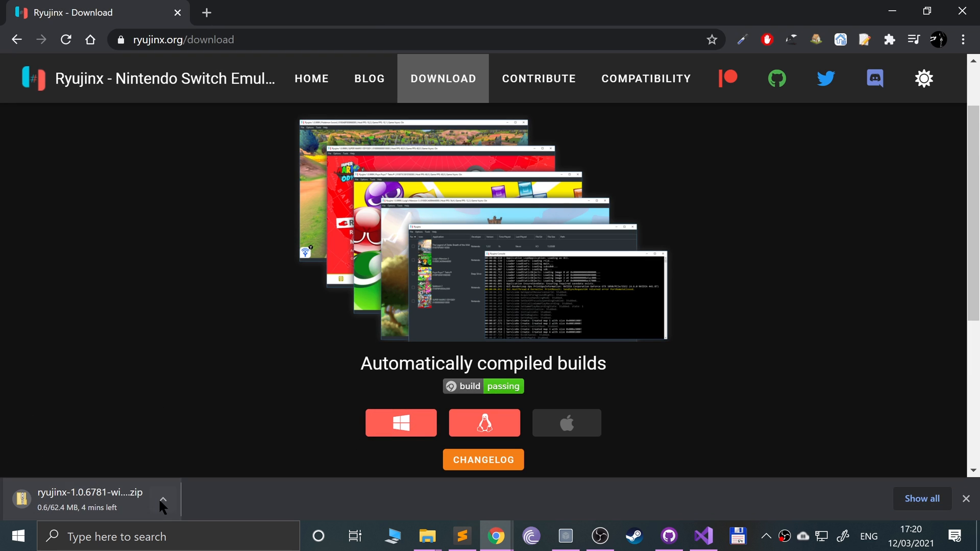
left_click(162, 501)
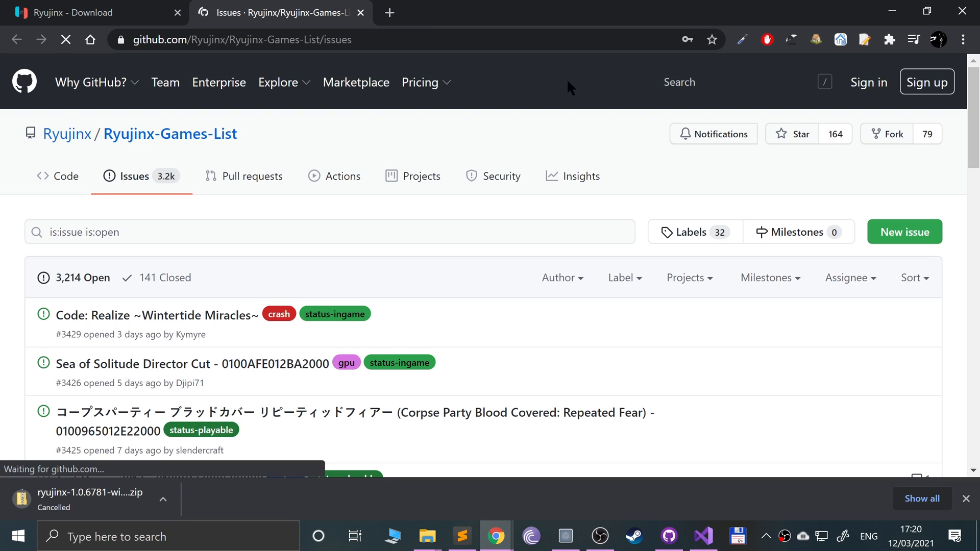
Search 'new super mario bros' and scroll through the New Super Mario Bros. U Deluxe entry
left_click(330, 232)
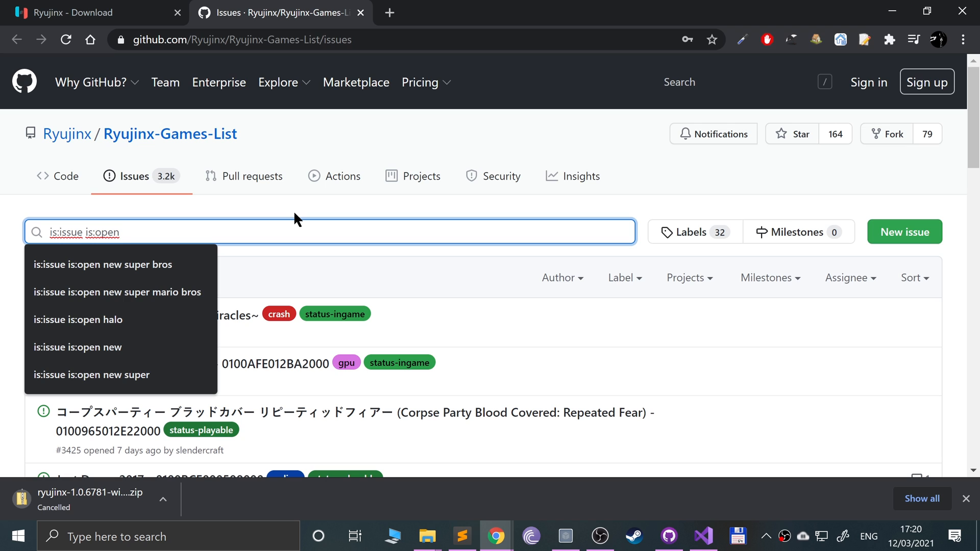
type("new super")
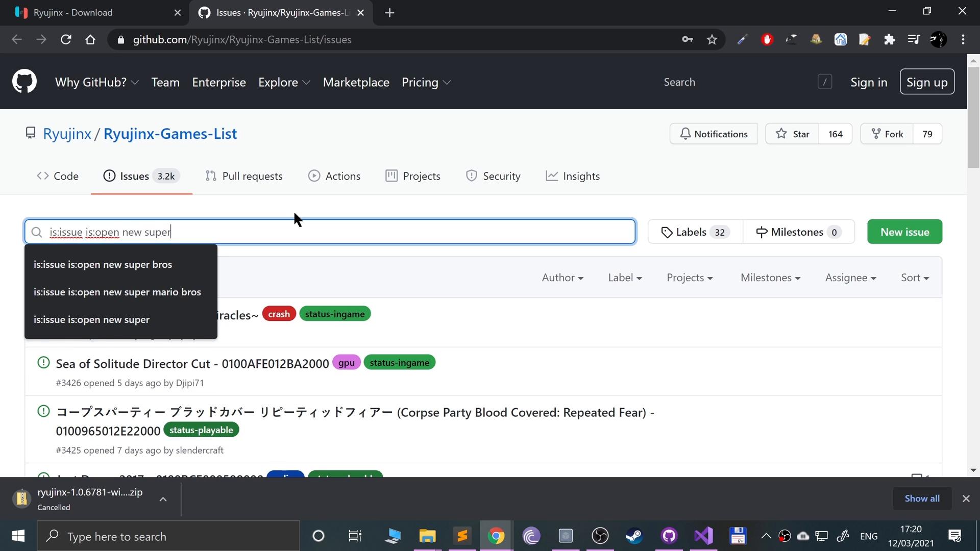
type("mario bros")
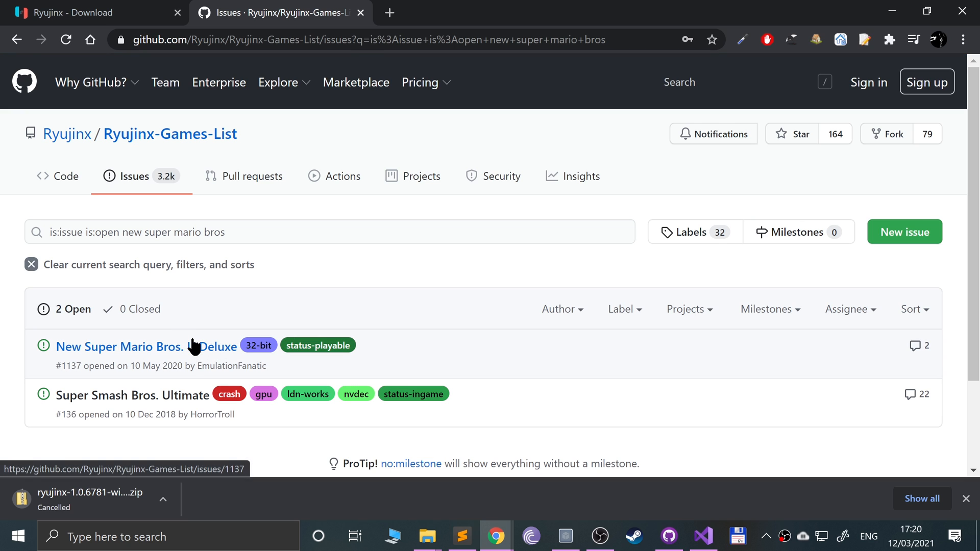
left_click(120, 346)
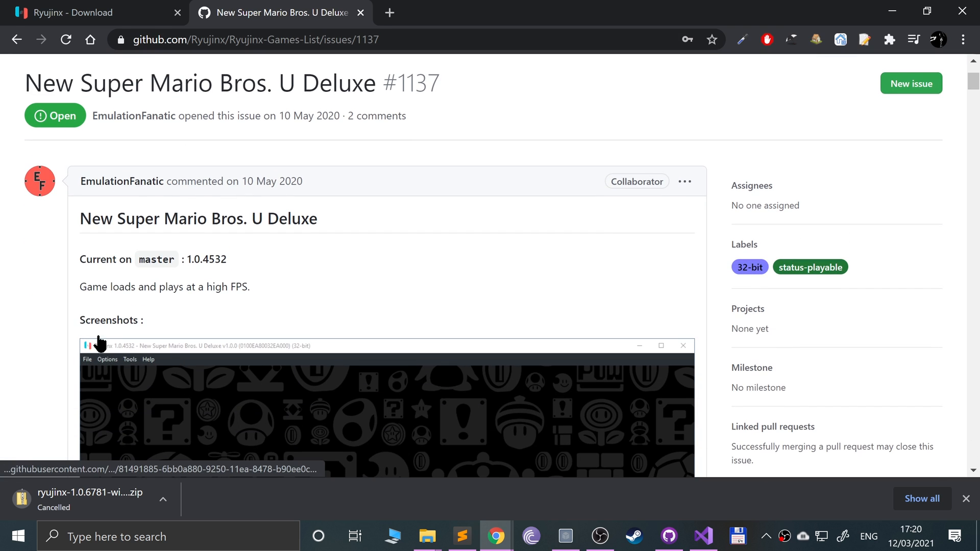
scroll("down", 3)
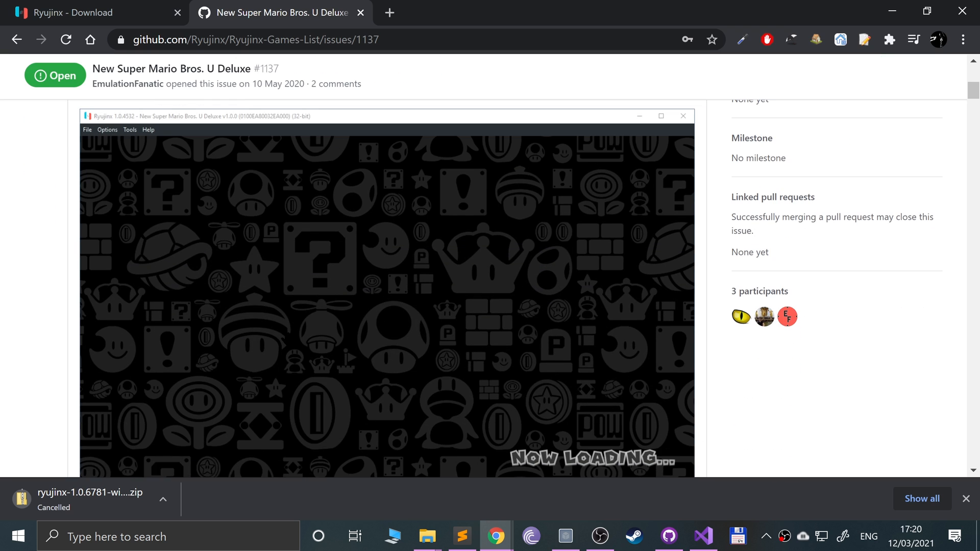
scroll("down", 3)
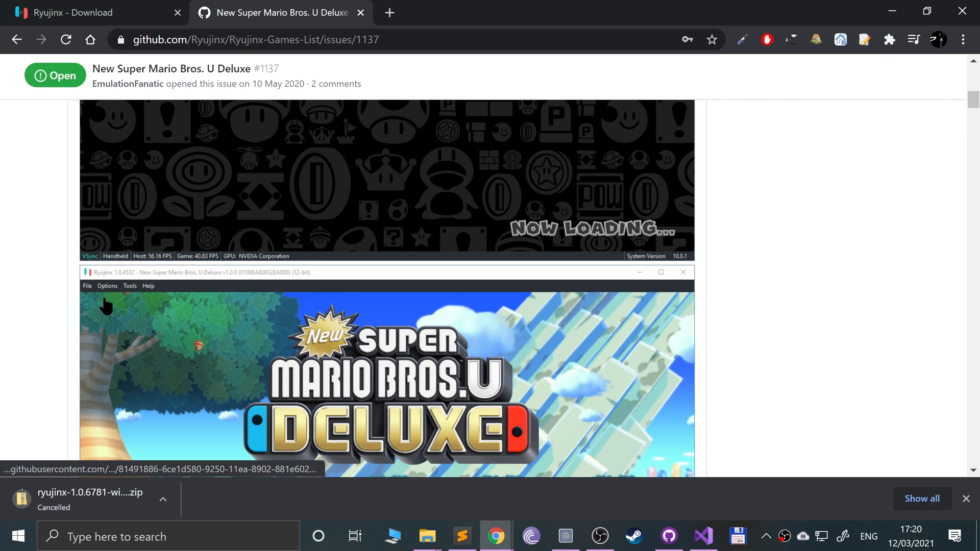
scroll("down", 3)
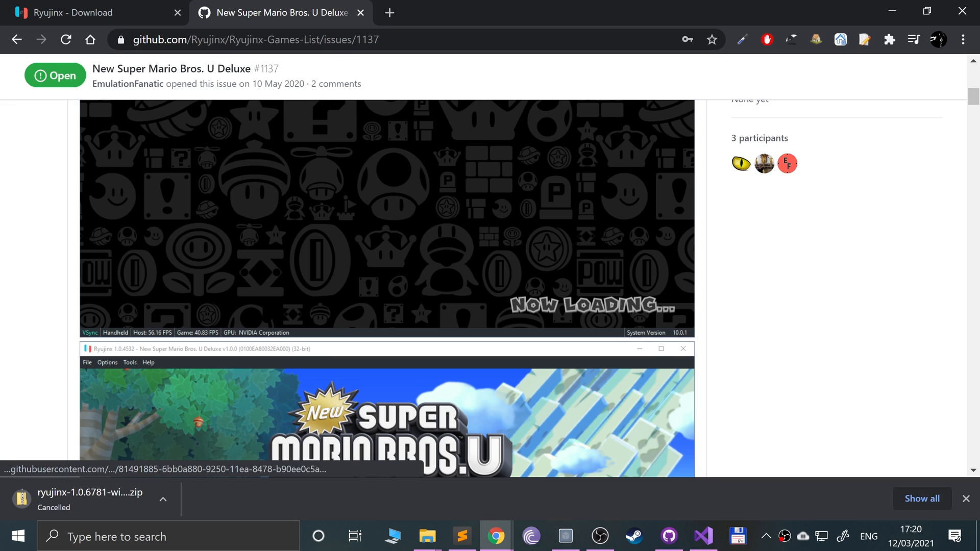
mouse_move(98, 376)
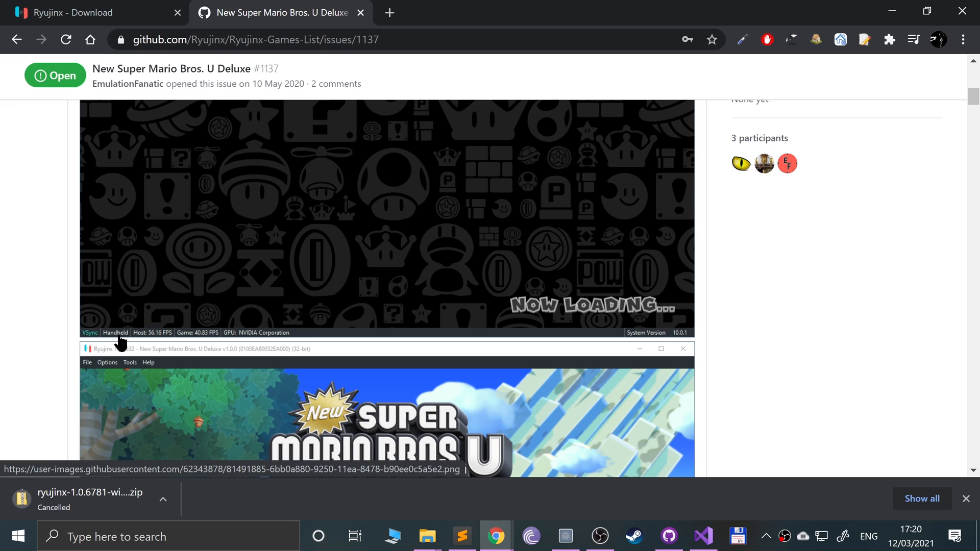
mouse_move(135, 343)
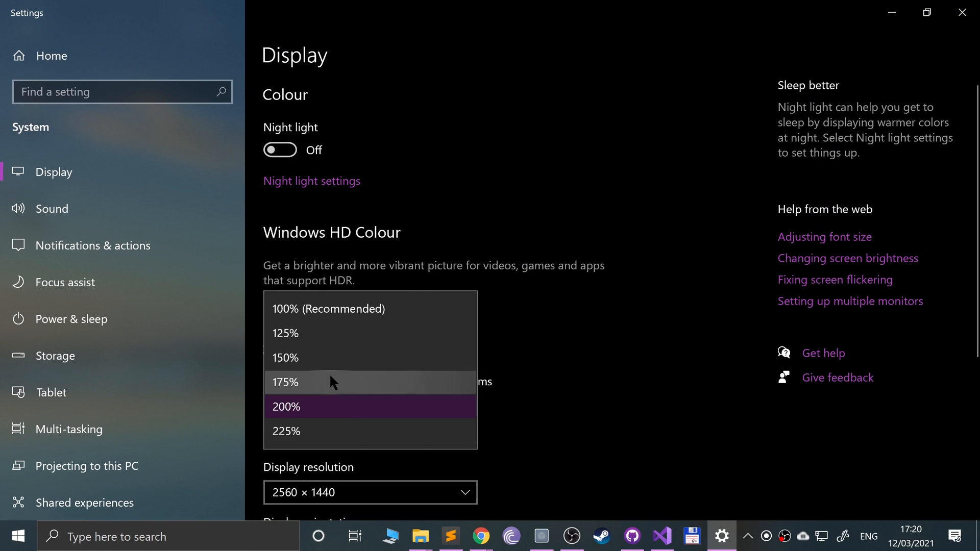
Choose 175% display scaling and close Settings
left_click(284, 381)
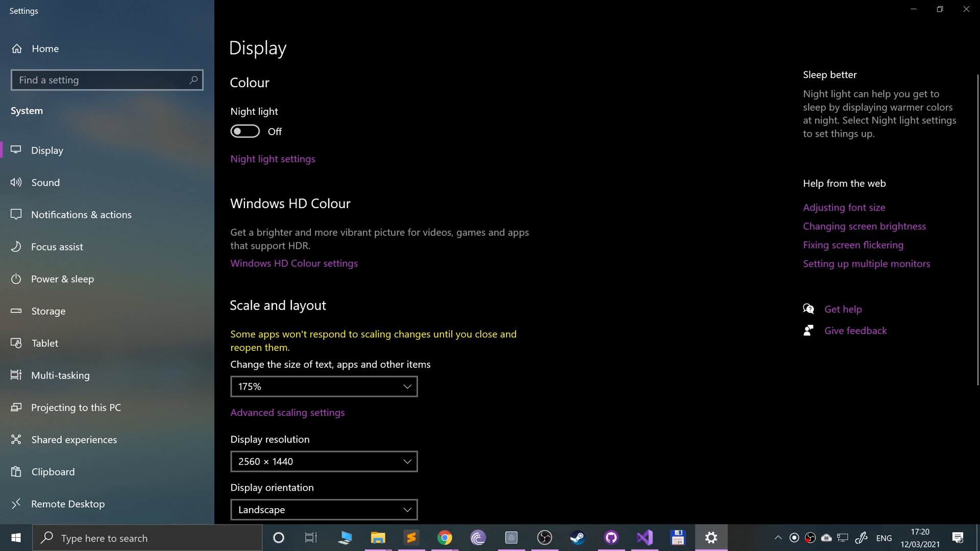
left_click(543, 537)
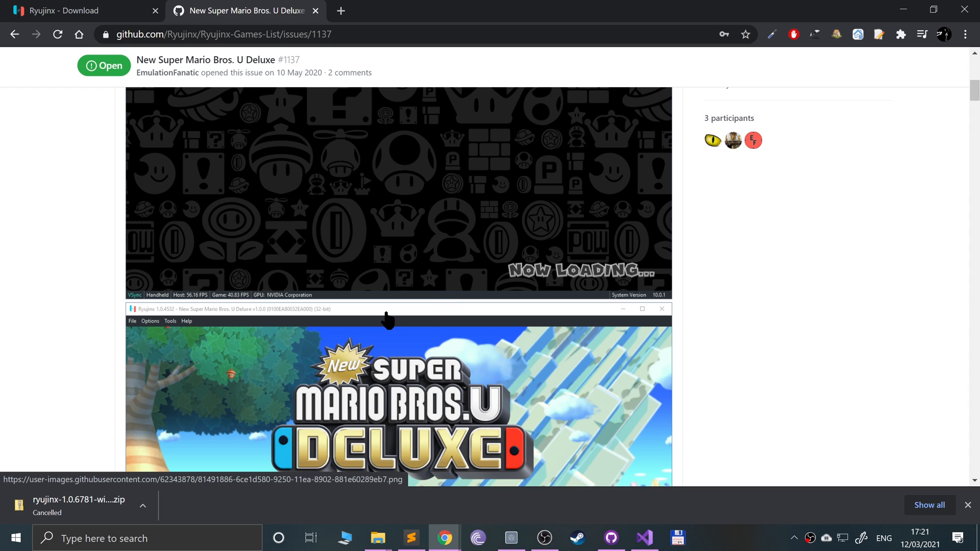
mouse_move(269, 51)
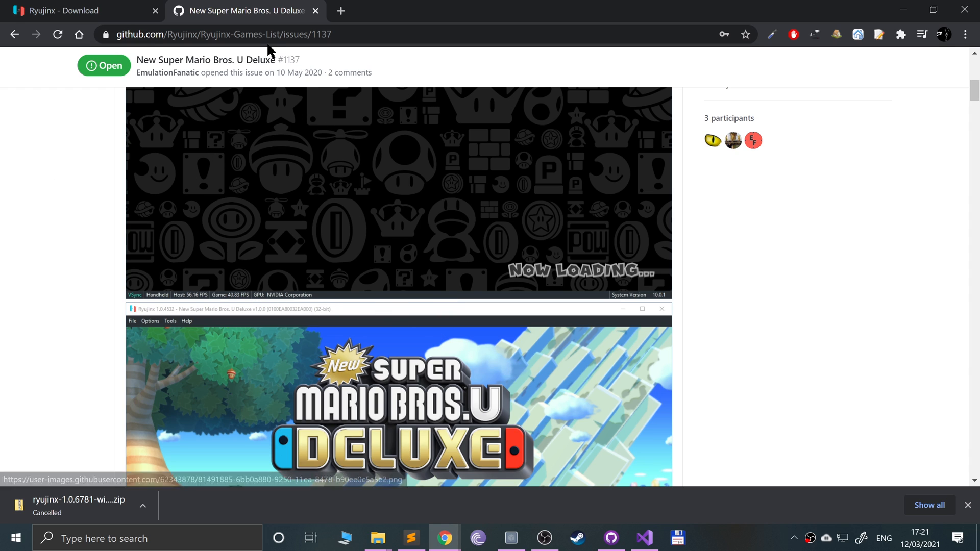
Search 'switch firmware', open Darthsternie's archive and start then cancel the Firmware 11.0.1 download
type("switch firmware")
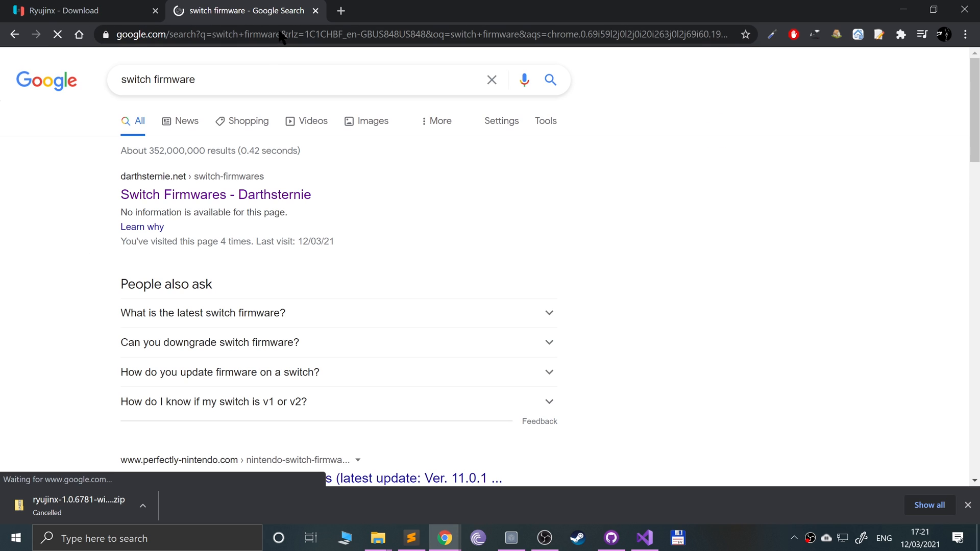
left_click(215, 194)
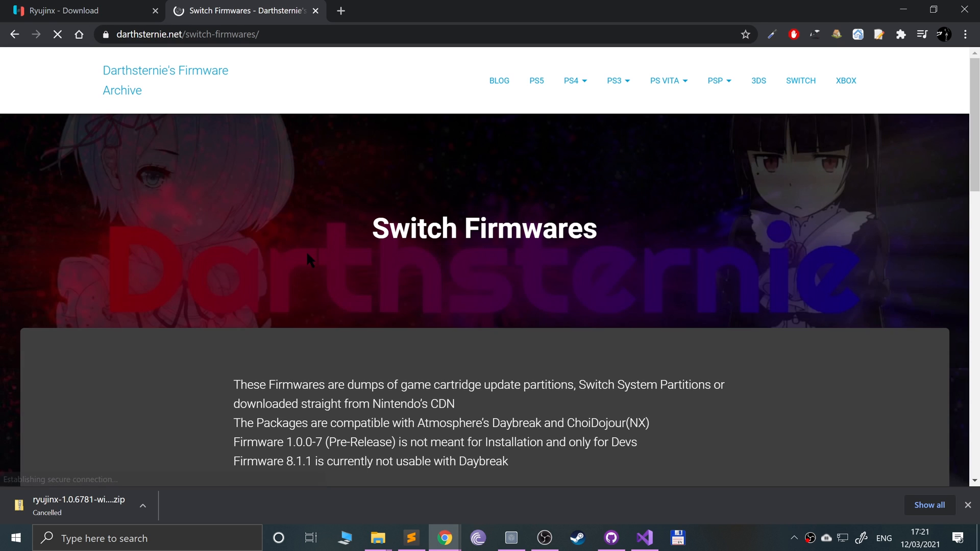
scroll("down", 3)
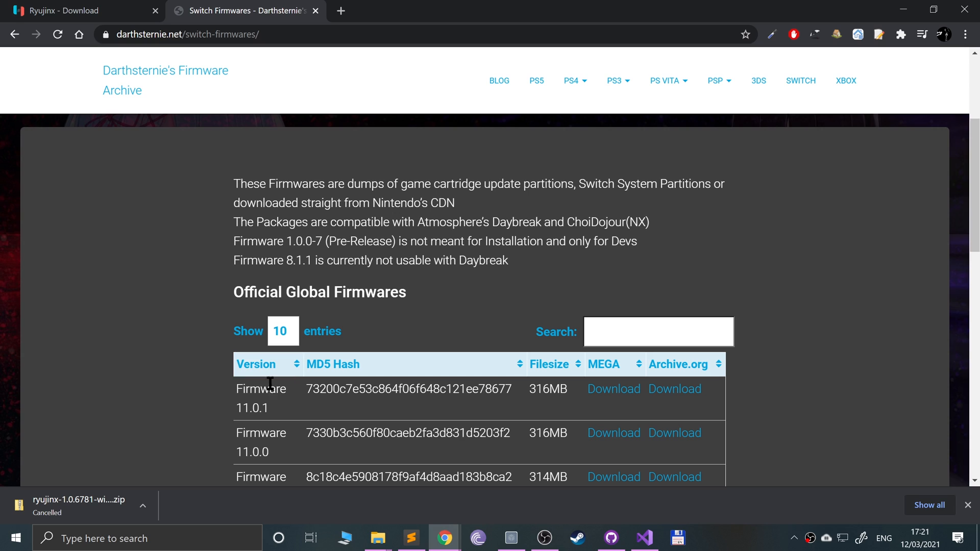
left_click(674, 389)
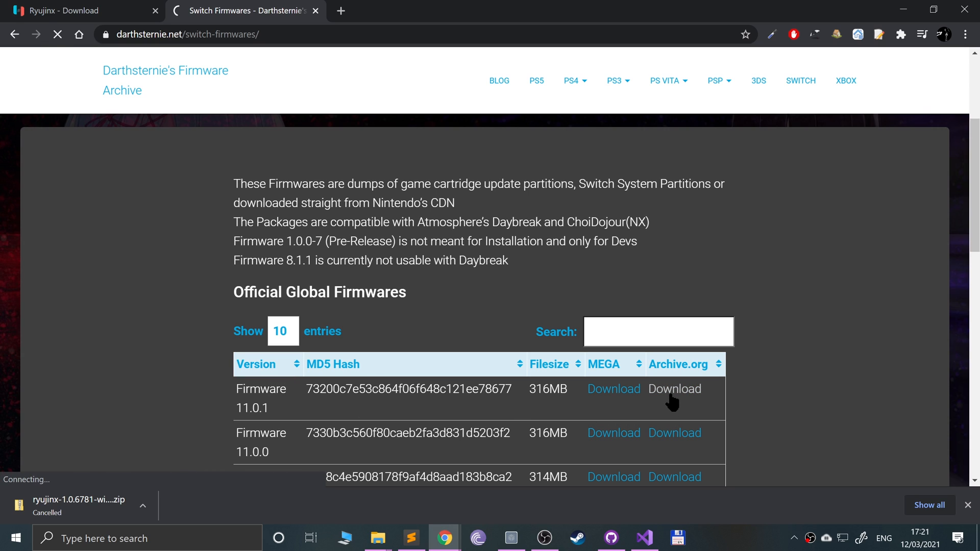
left_click(674, 389)
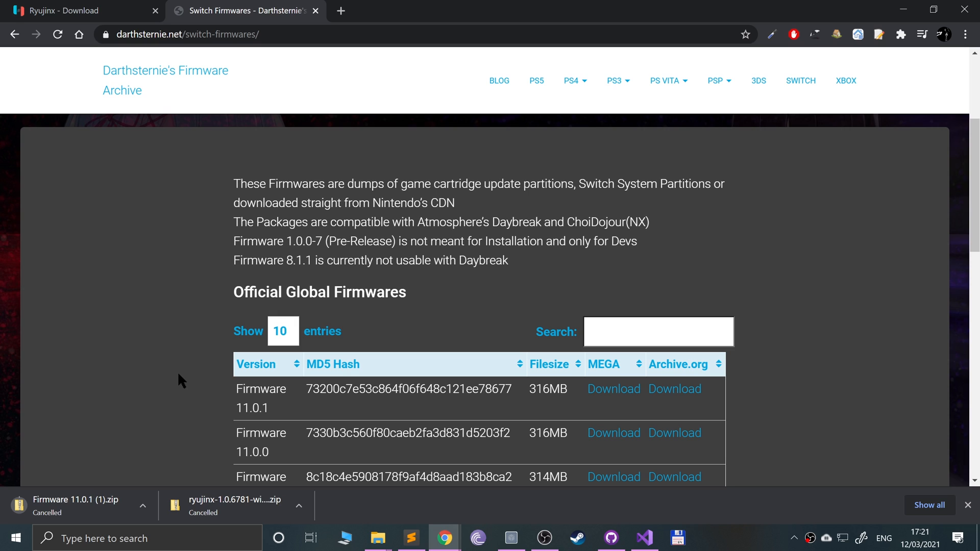
left_click(187, 34)
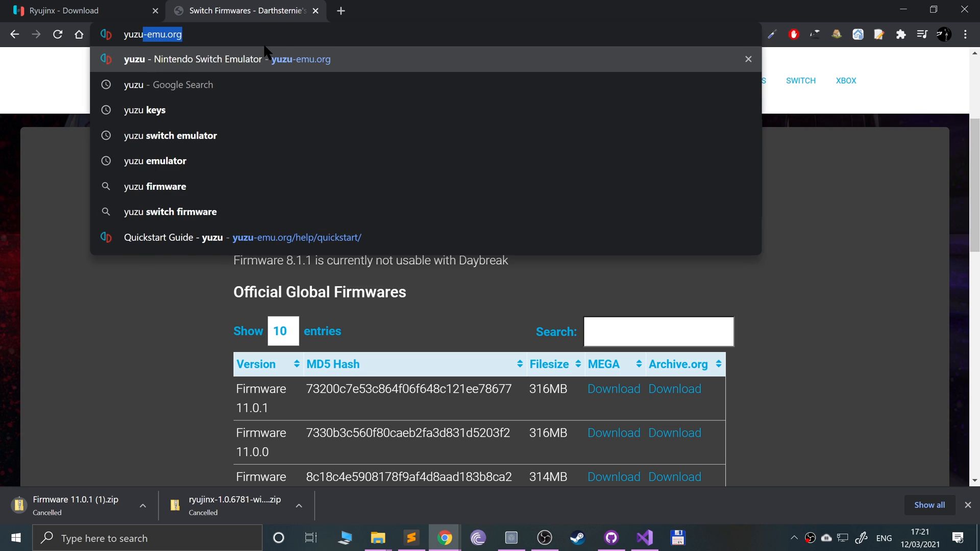
Go to yuzu-emu.org and open its Getting Started quickstart guide
left_click(219, 59)
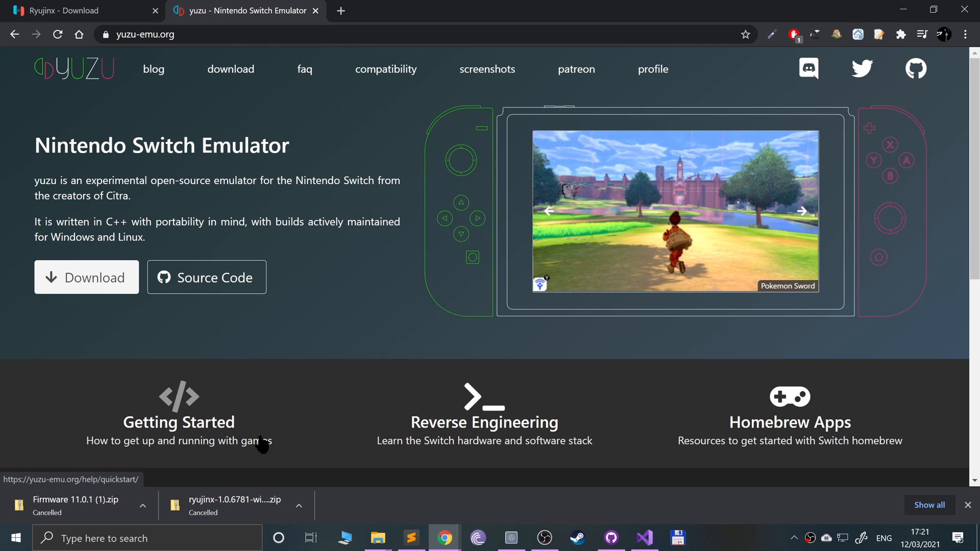
left_click(179, 422)
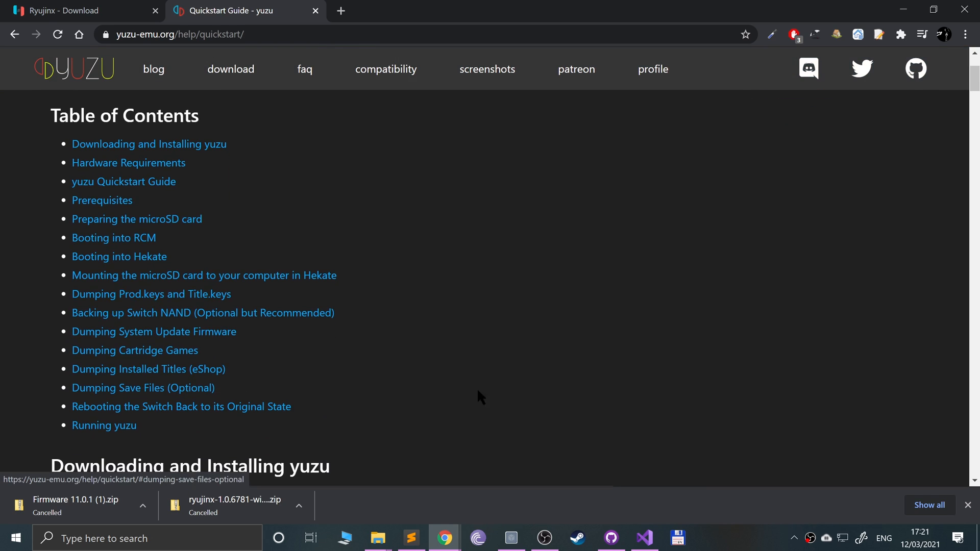
mouse_move(202, 328)
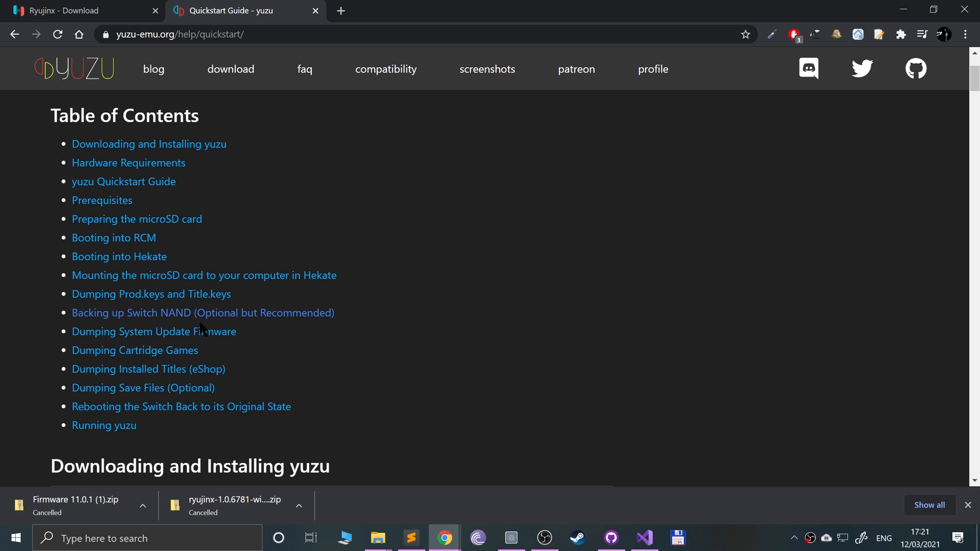
mouse_move(150, 294)
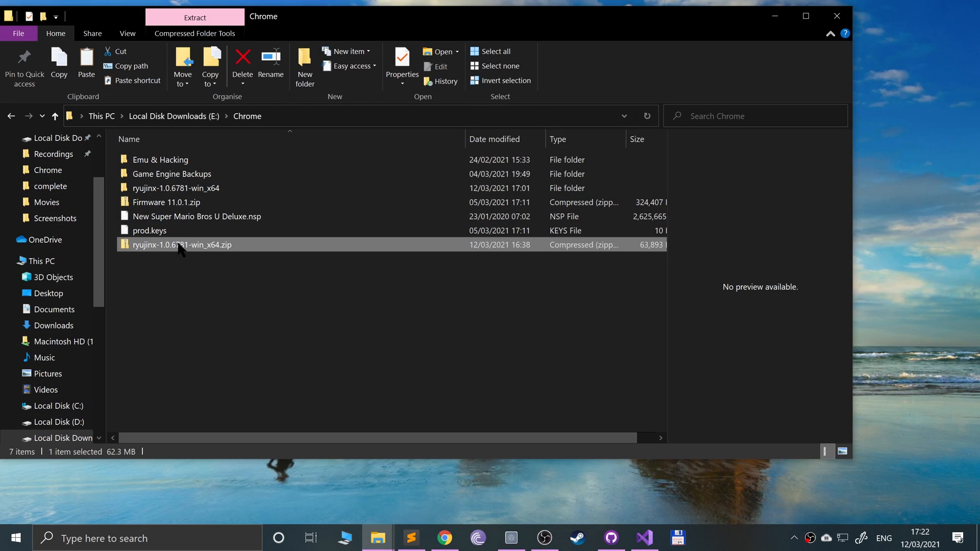
mouse_move(180, 240)
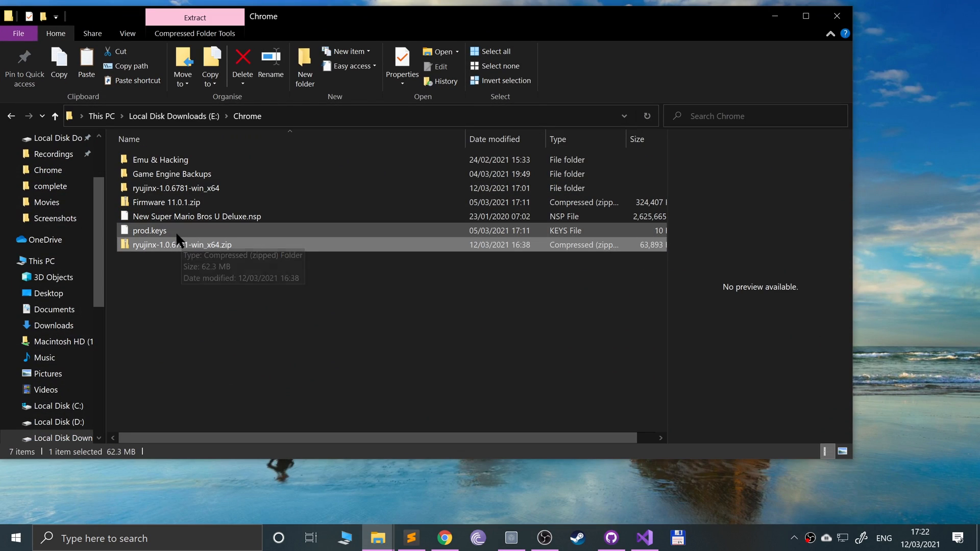
Begin extracting the Ryujinx zip, abandoning it because the folder already exists
right_click(181, 245)
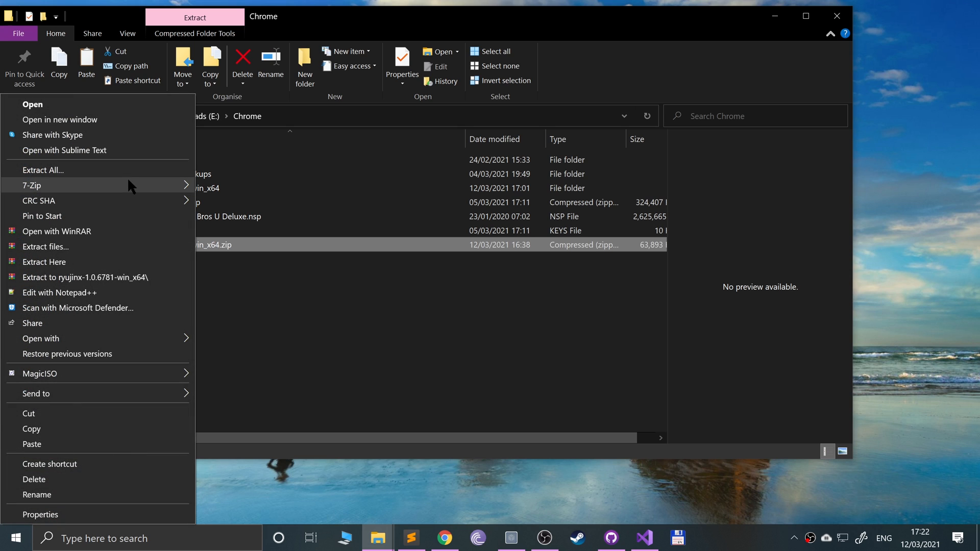
left_click(43, 169)
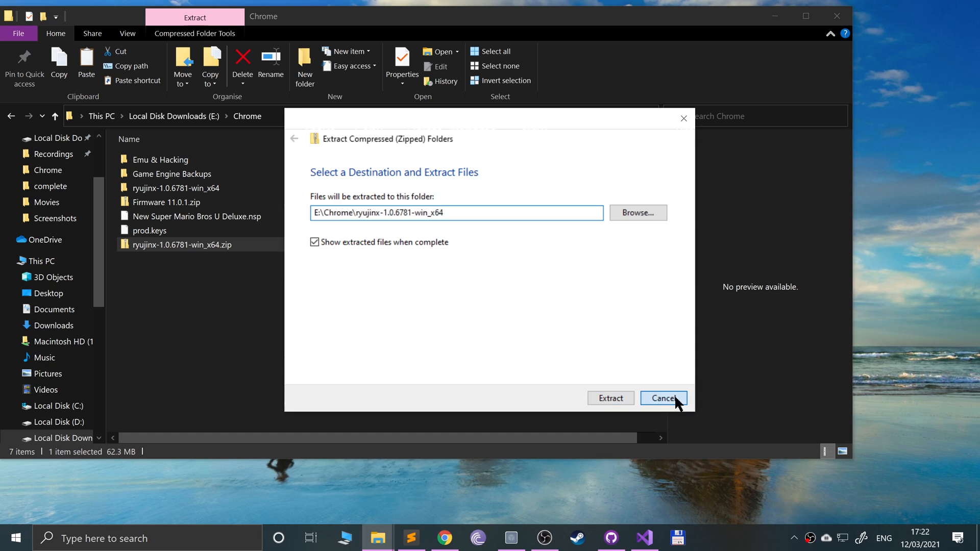
left_click(662, 398)
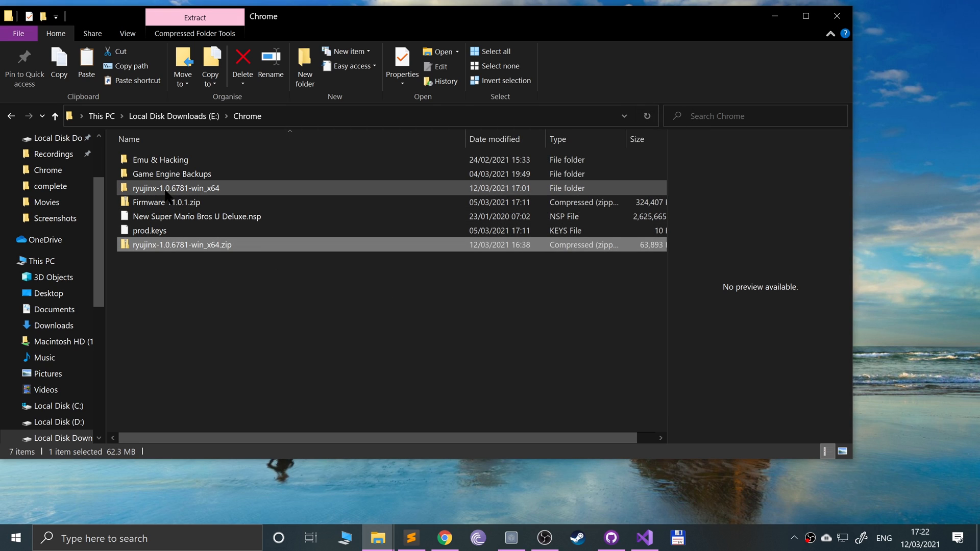
mouse_move(149, 230)
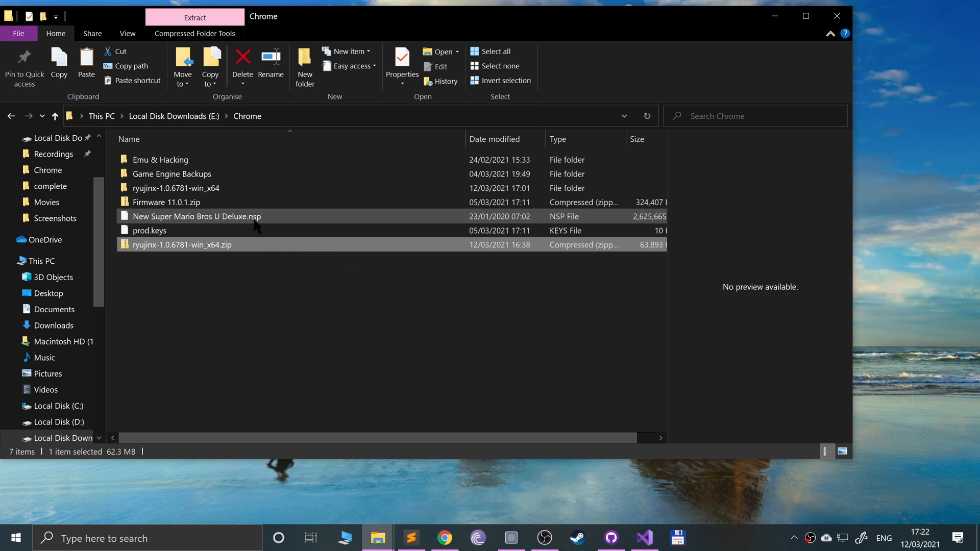
mouse_move(240, 232)
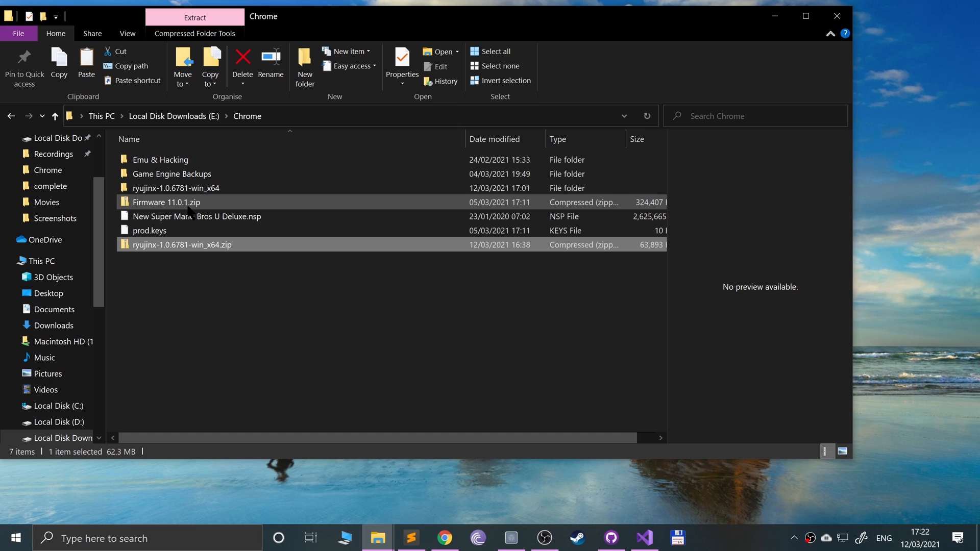
mouse_move(187, 206)
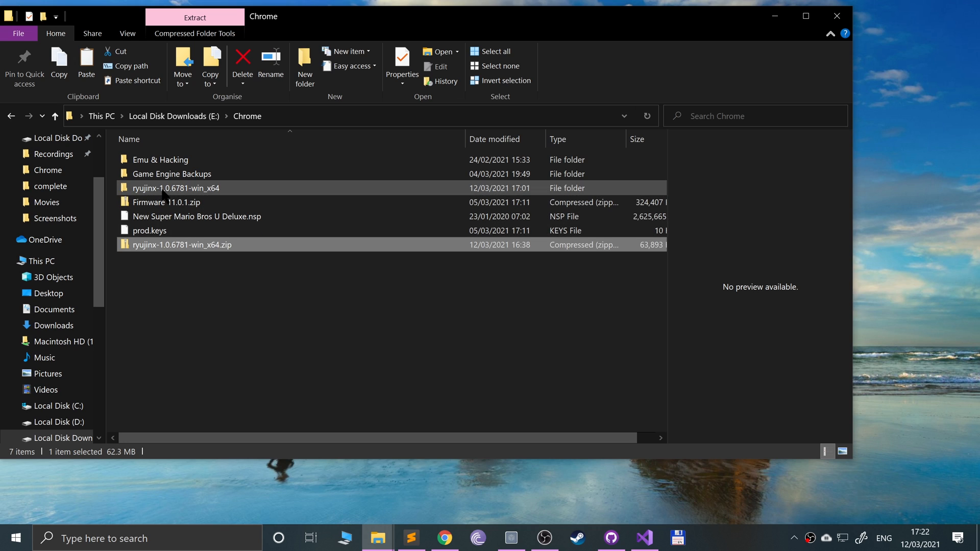
Open ryujinx-1.0.6781-win_x64 > publish and run Ryujinx.exe
double_click(176, 188)
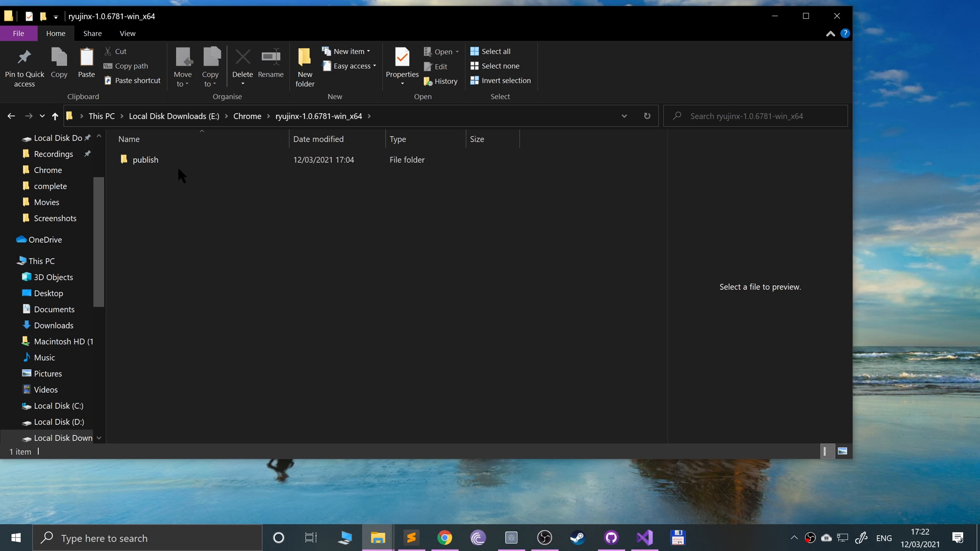
double_click(145, 159)
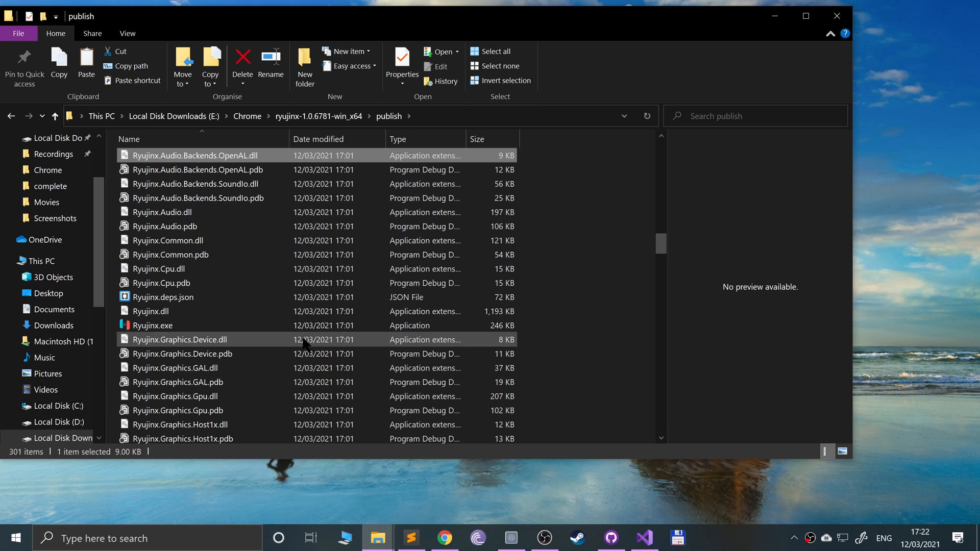
left_click(163, 296)
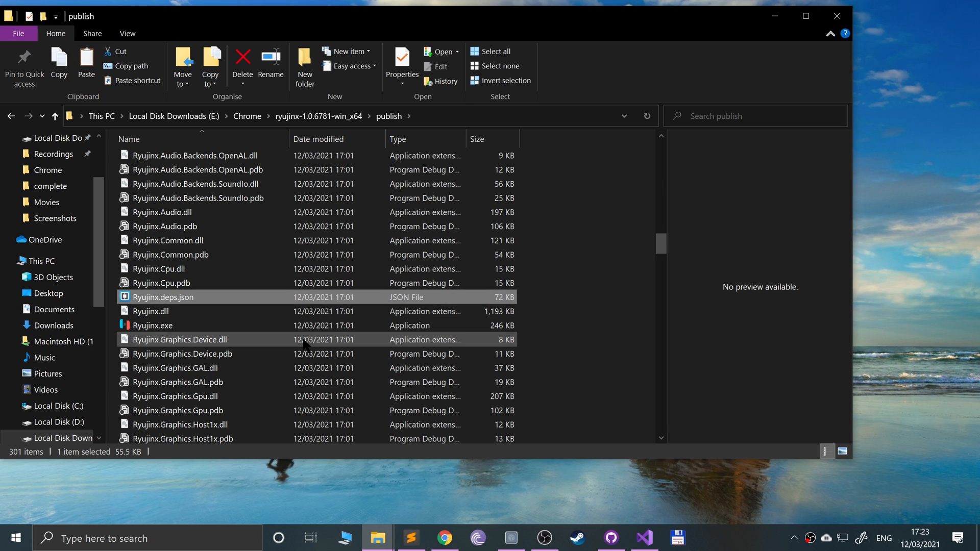
double_click(151, 325)
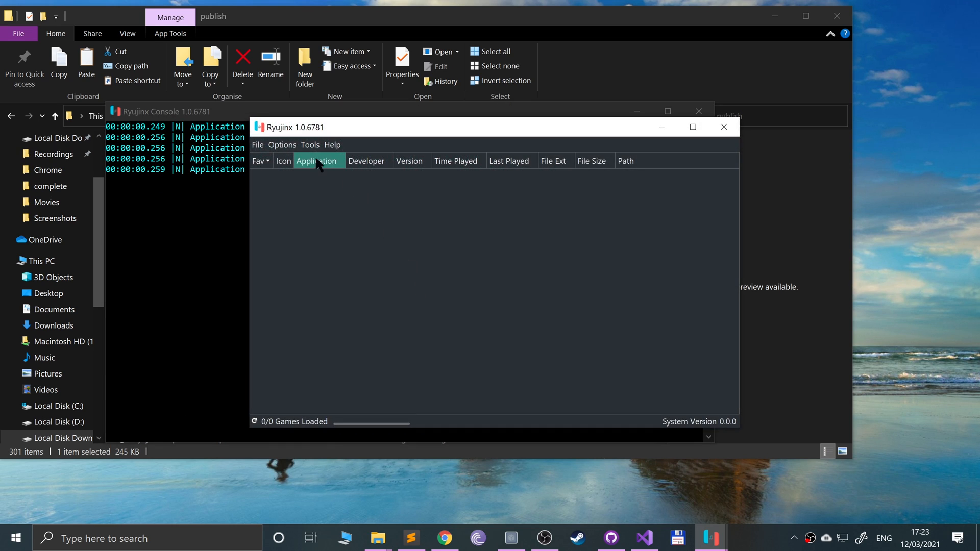
mouse_move(275, 195)
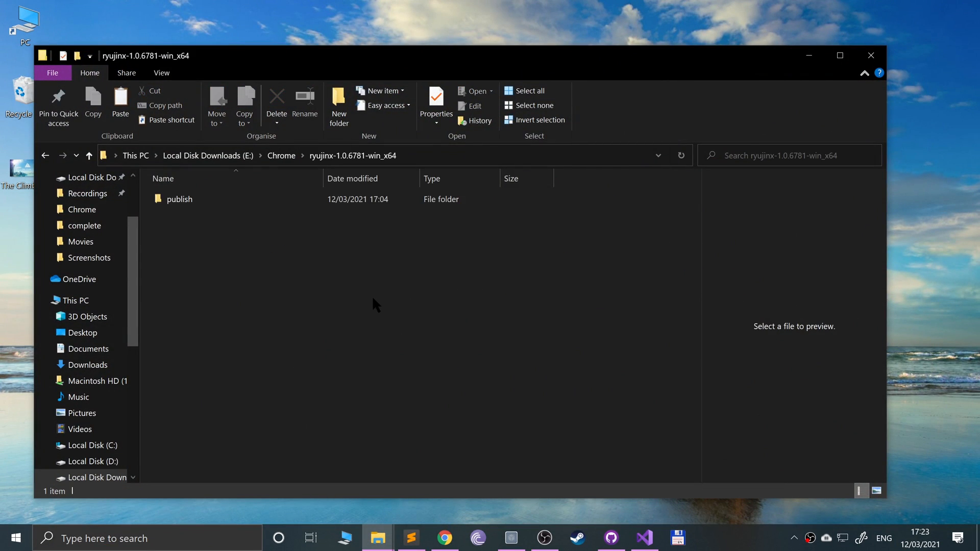
double_click(179, 199)
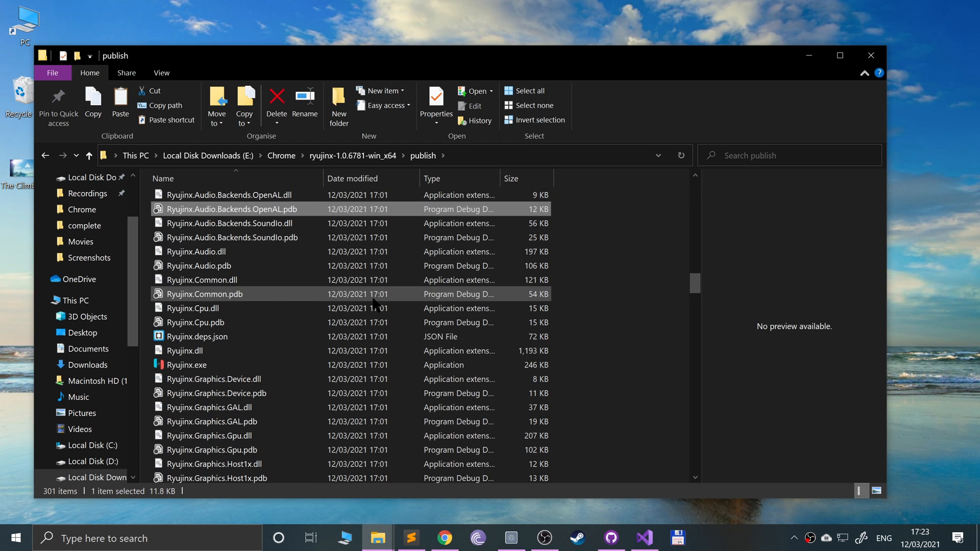
double_click(186, 365)
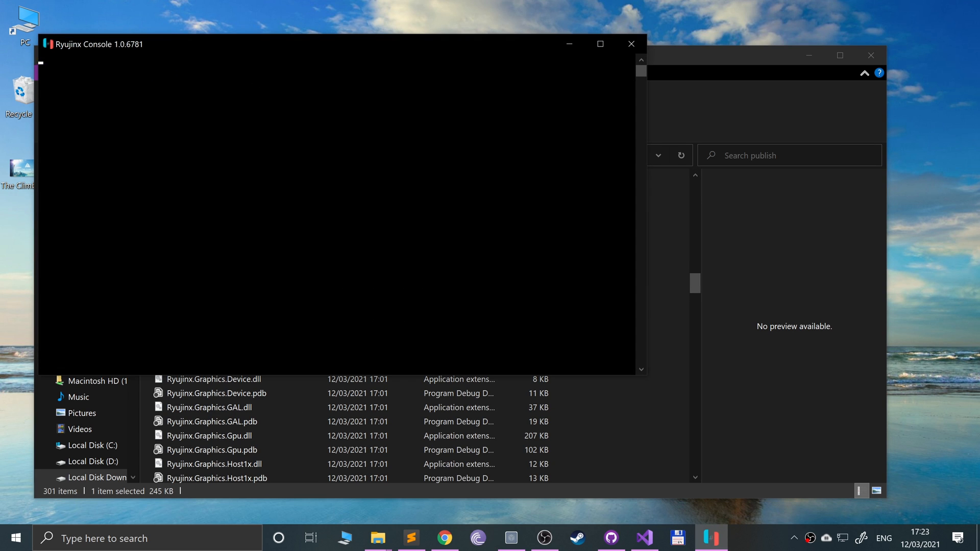
Install firmware from Firmware 11.0.1.zip via Install Firmware, confirming with Yes
left_click(711, 537)
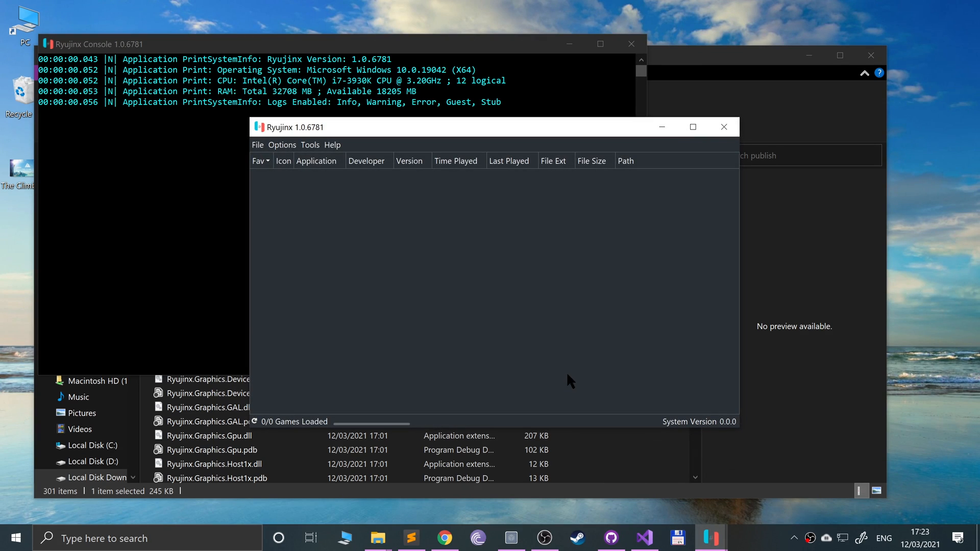
left_click(310, 145)
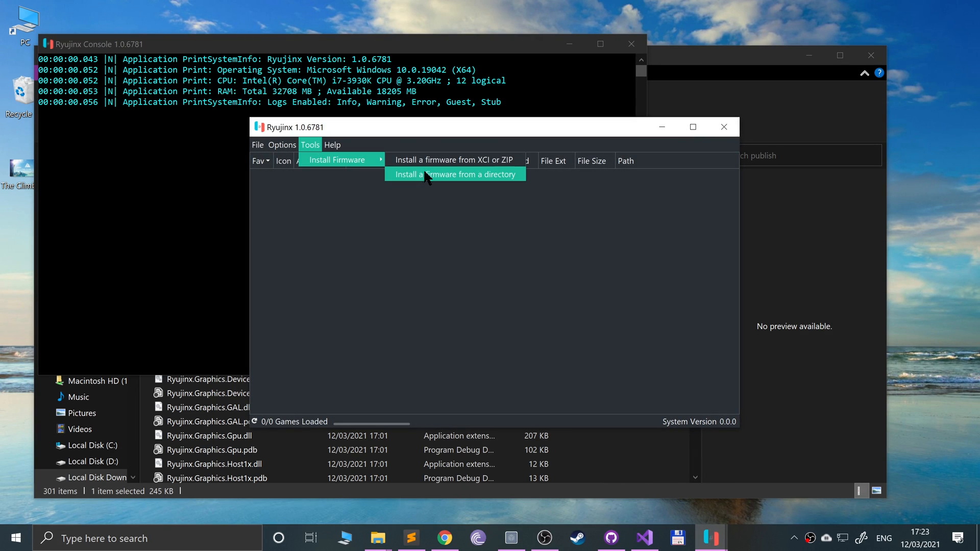
mouse_move(459, 185)
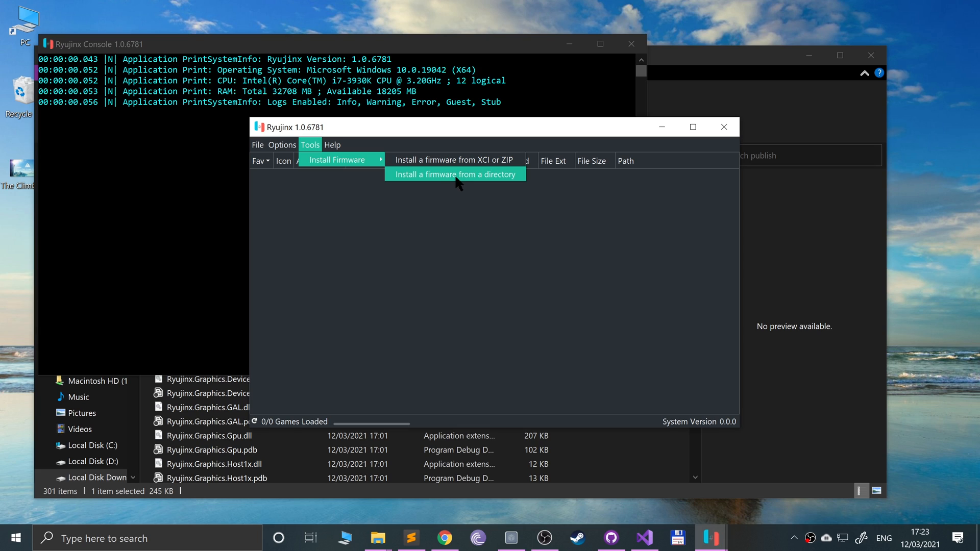
mouse_move(449, 189)
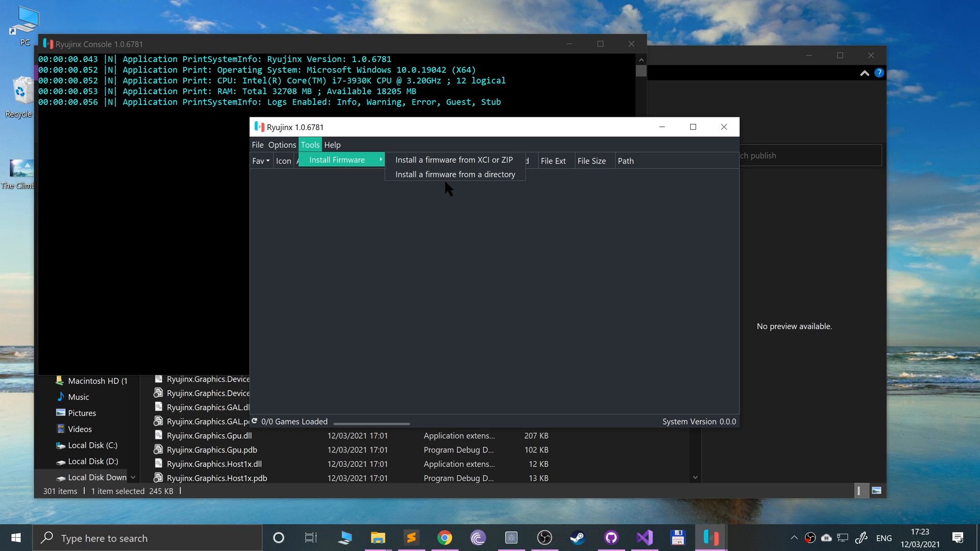
mouse_move(493, 167)
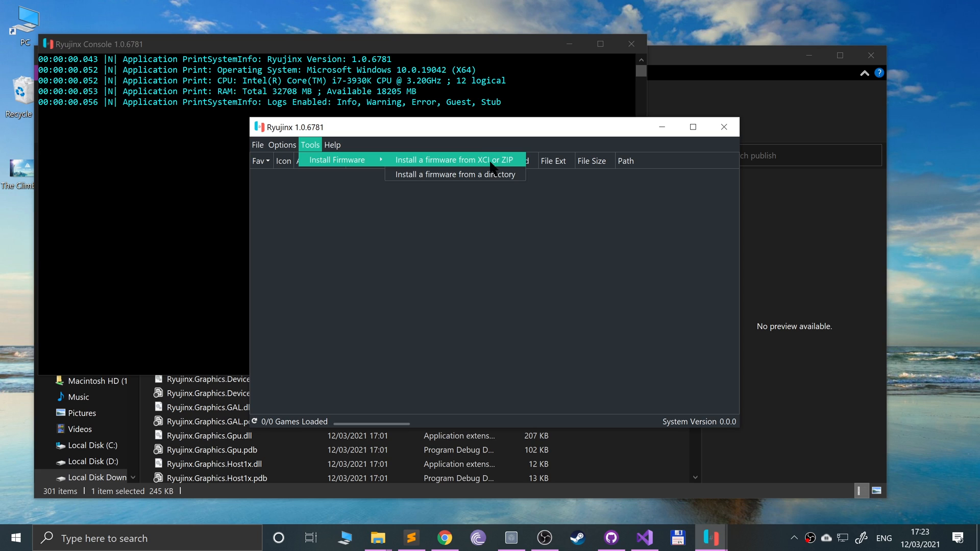
left_click(450, 160)
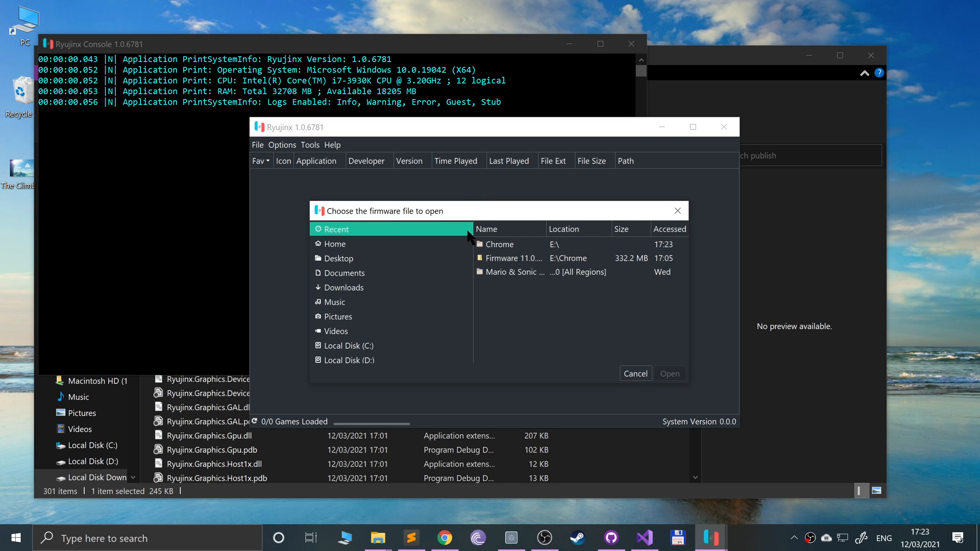
left_click(634, 373)
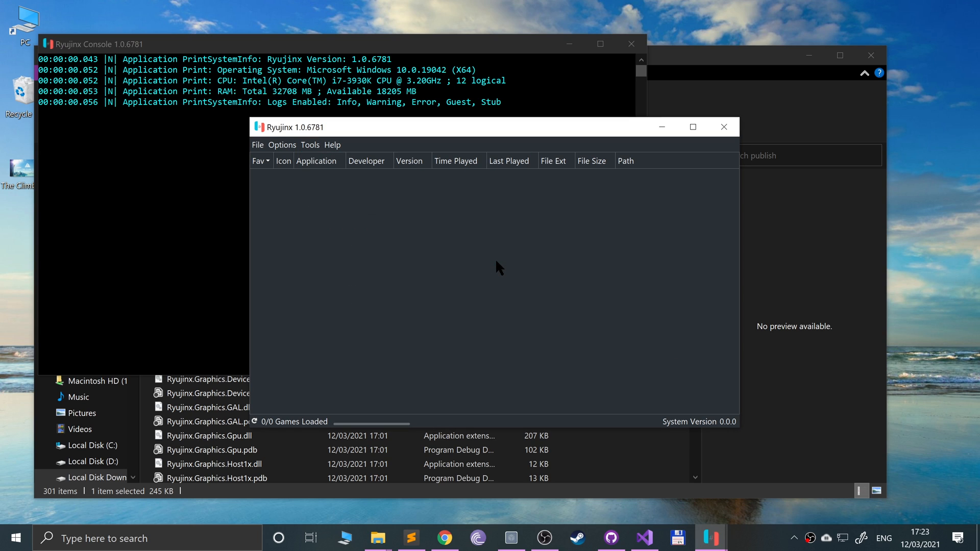
mouse_move(518, 282)
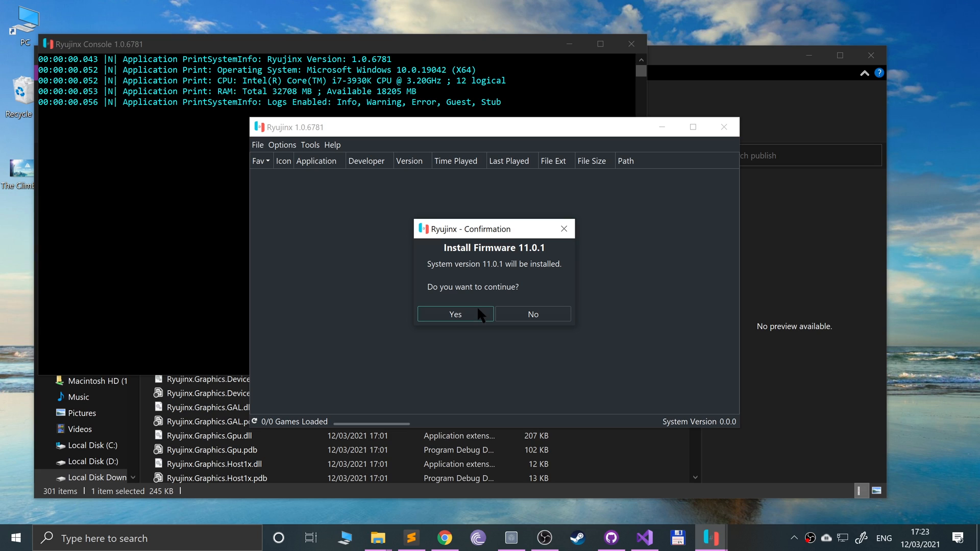
left_click(454, 314)
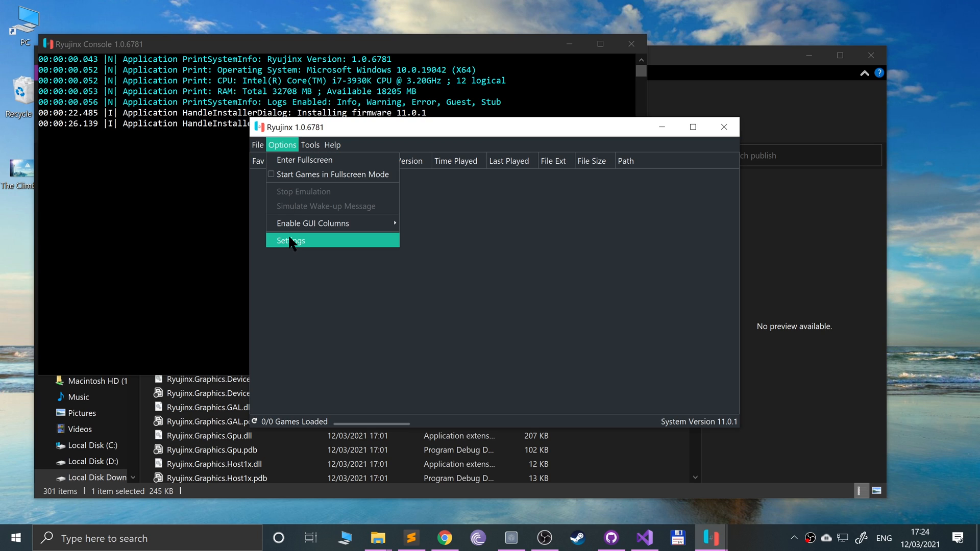
Open Ryujinx Settings and add E:\Chrome as a game directory
left_click(290, 241)
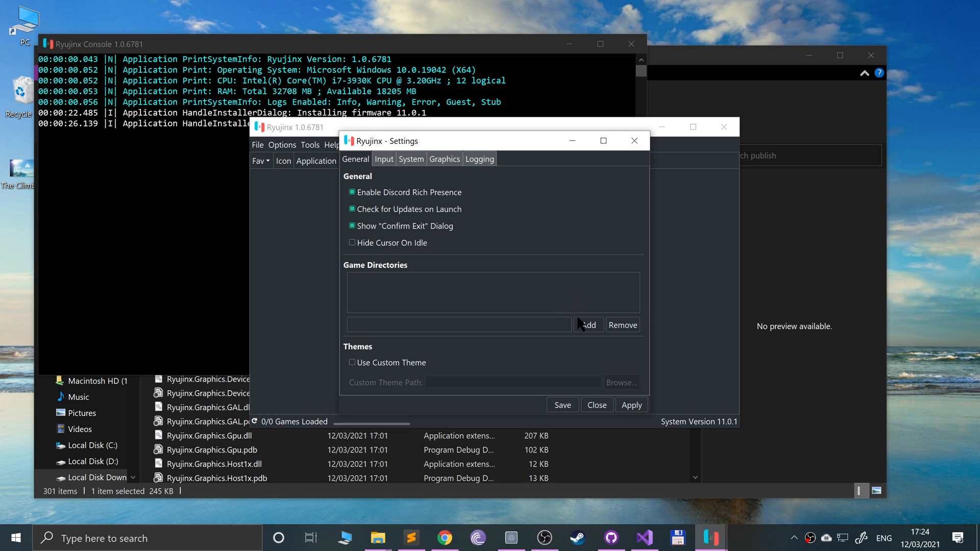
mouse_move(588, 325)
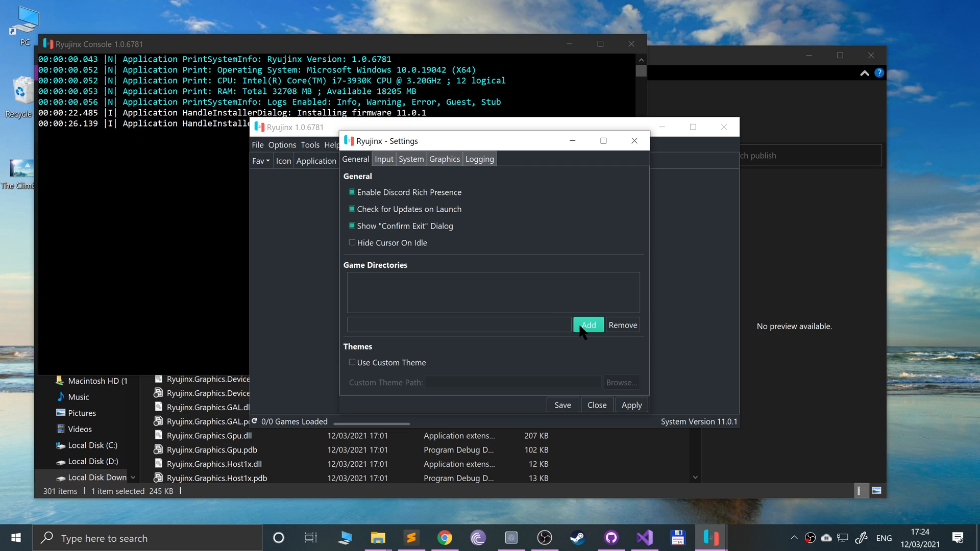
left_click(587, 325)
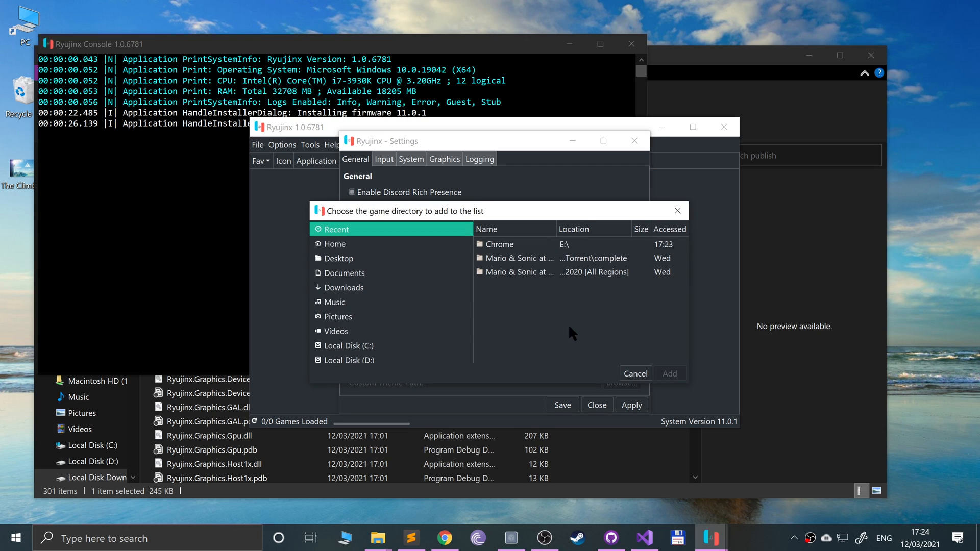
left_click(368, 356)
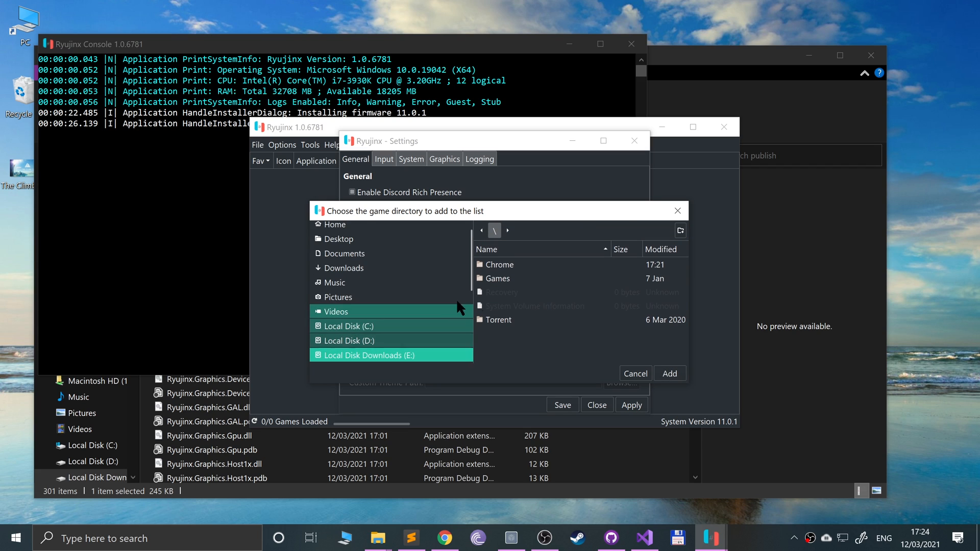
double_click(499, 264)
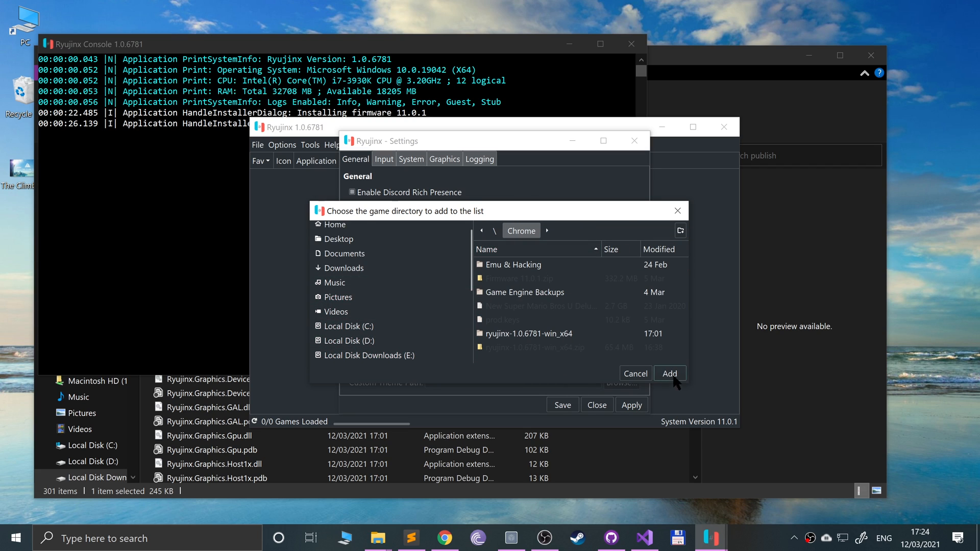
left_click(668, 373)
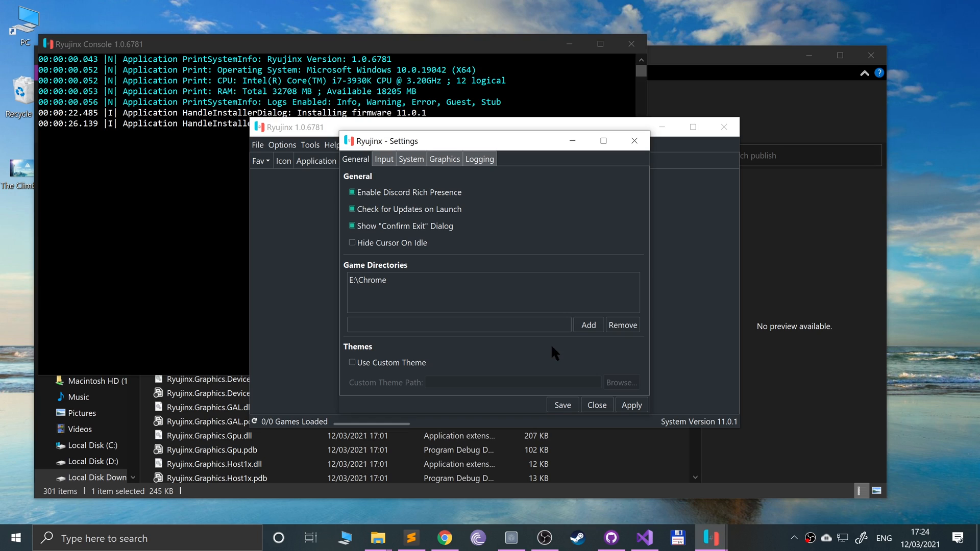
mouse_move(572, 400)
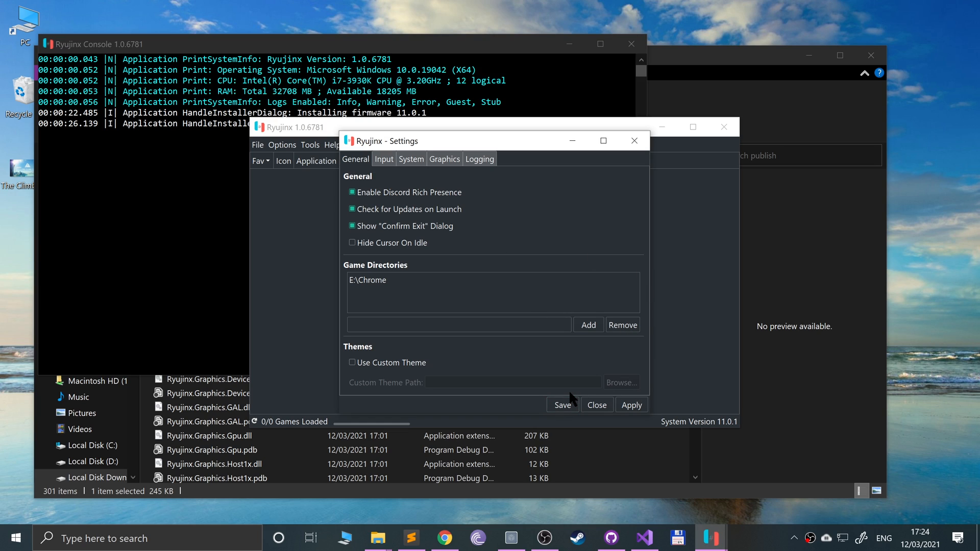
mouse_move(539, 394)
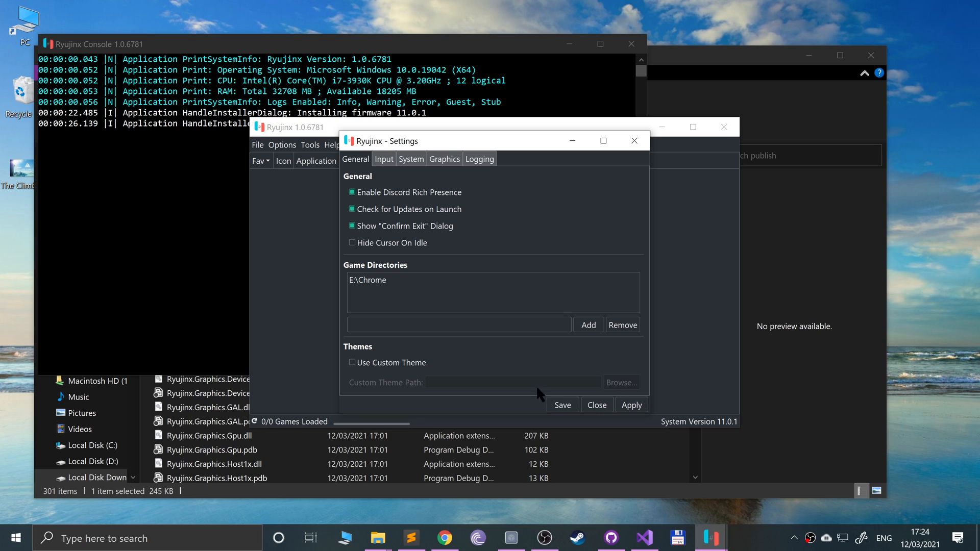
mouse_move(592, 364)
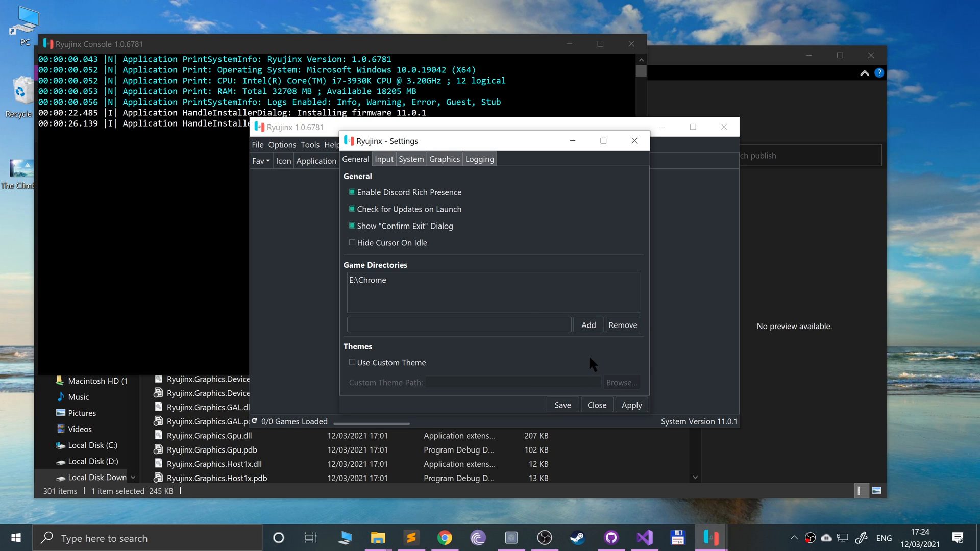
Show the Input tab and open Player 1's Configure window
left_click(383, 158)
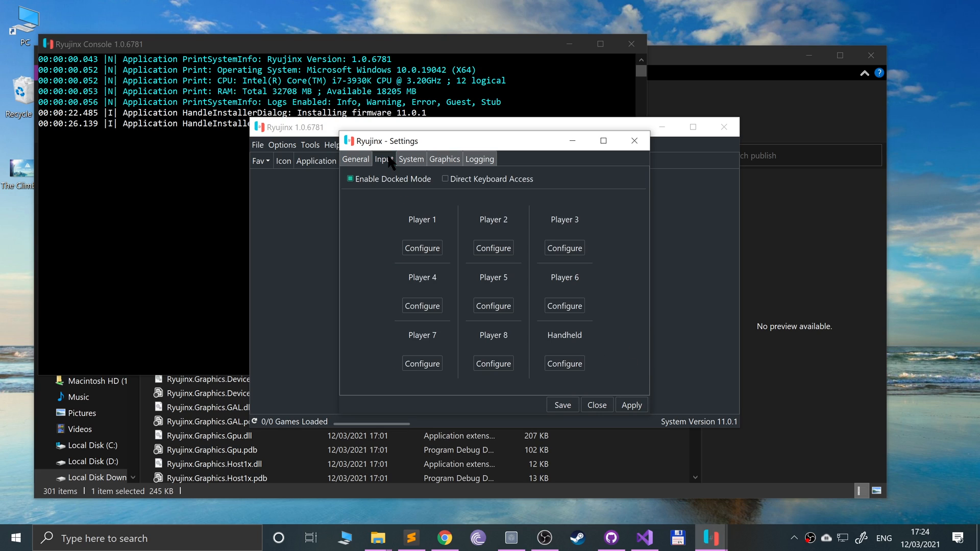
mouse_move(434, 323)
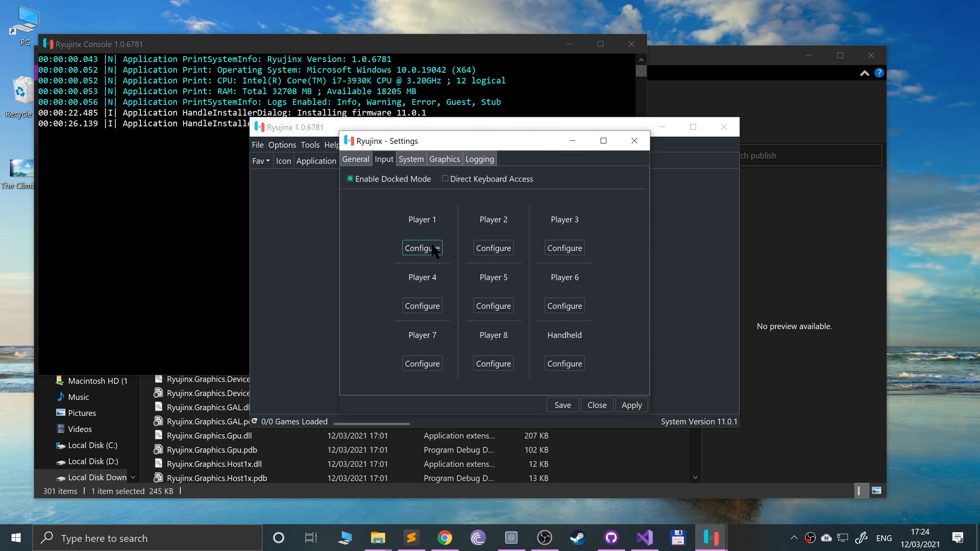
left_click(421, 248)
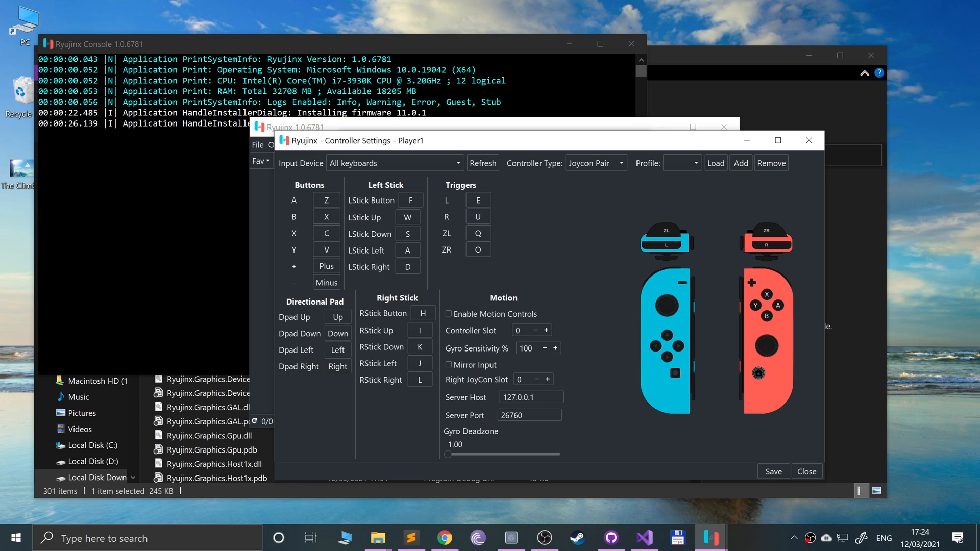
Try Pro Controller, then settle Player 1's controller type on Joycon Pair
left_click(594, 162)
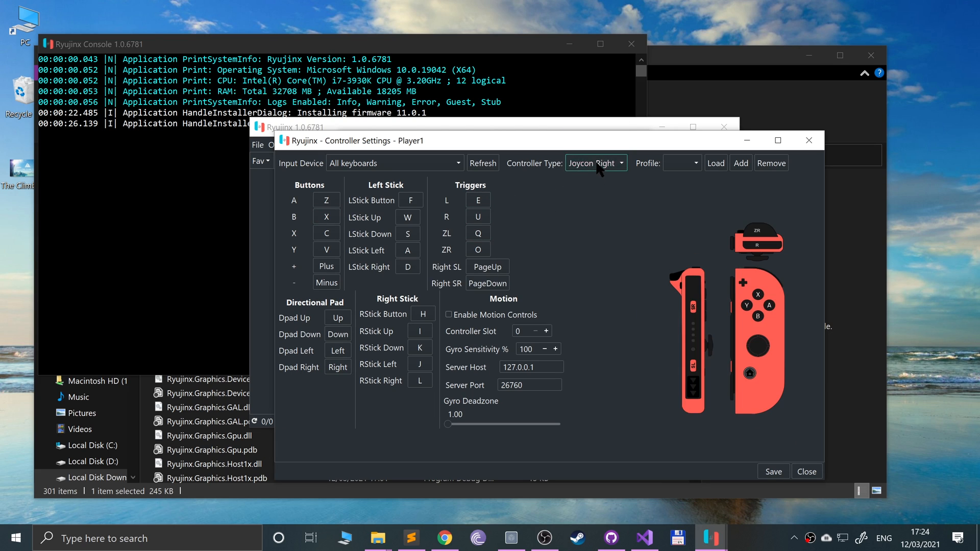
left_click(595, 164)
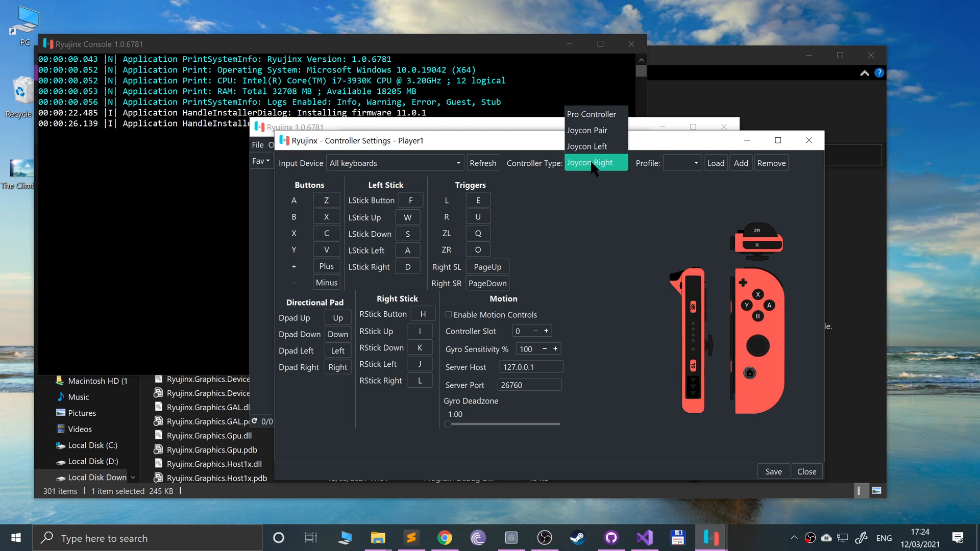
left_click(591, 162)
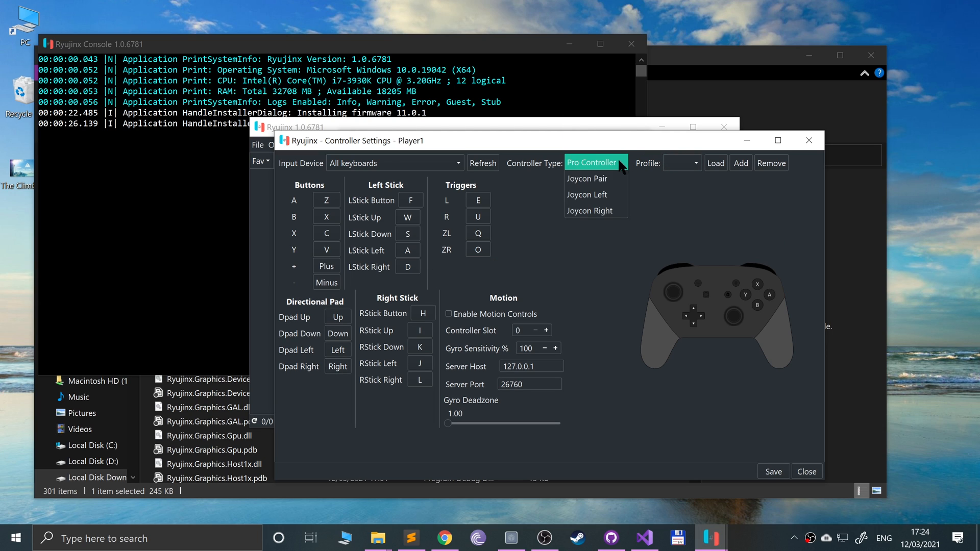
left_click(587, 178)
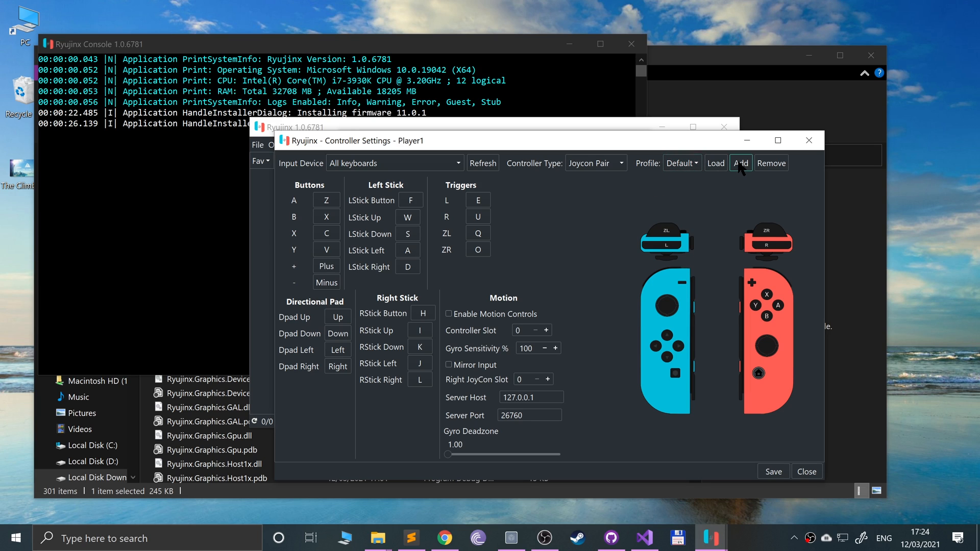
mouse_move(716, 163)
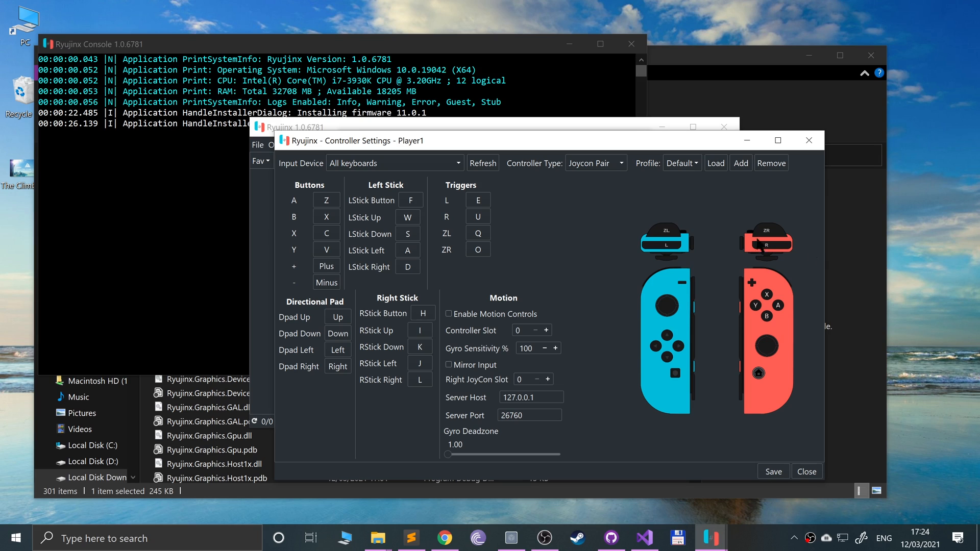
Start rebinding A, toggle motion controls on and off, then close the controller window
left_click(326, 200)
type("F")
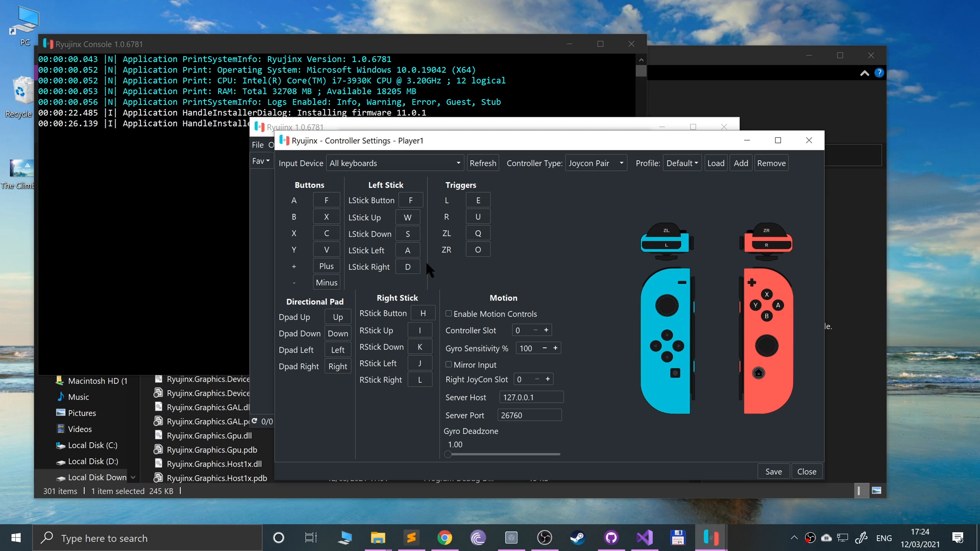
mouse_move(565, 380)
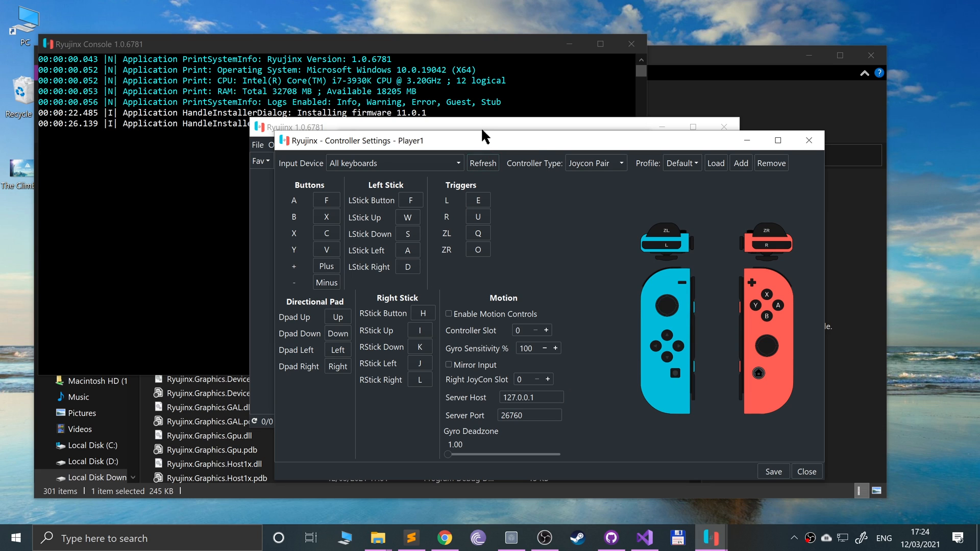
left_click_drag(484, 140, 488, 73)
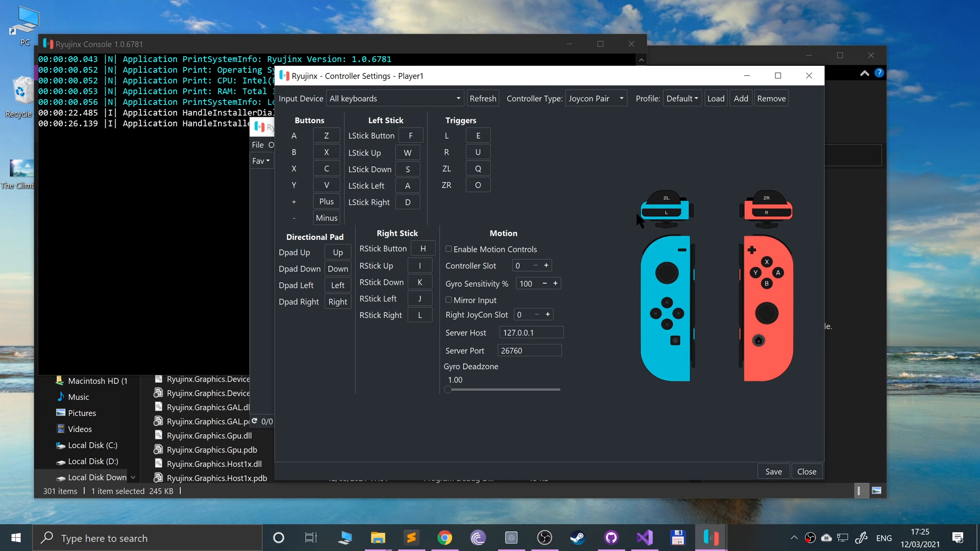
left_click(449, 249)
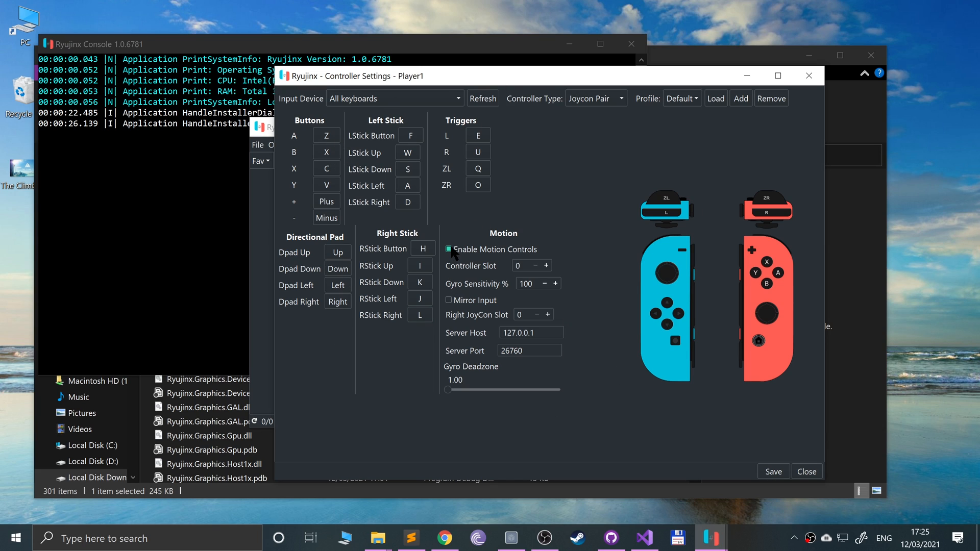
mouse_move(468, 259)
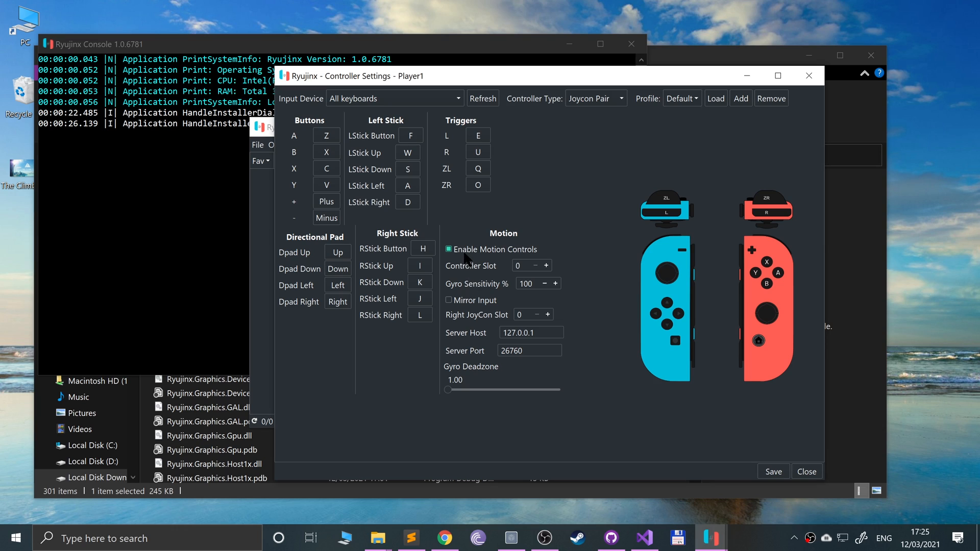
left_click(449, 250)
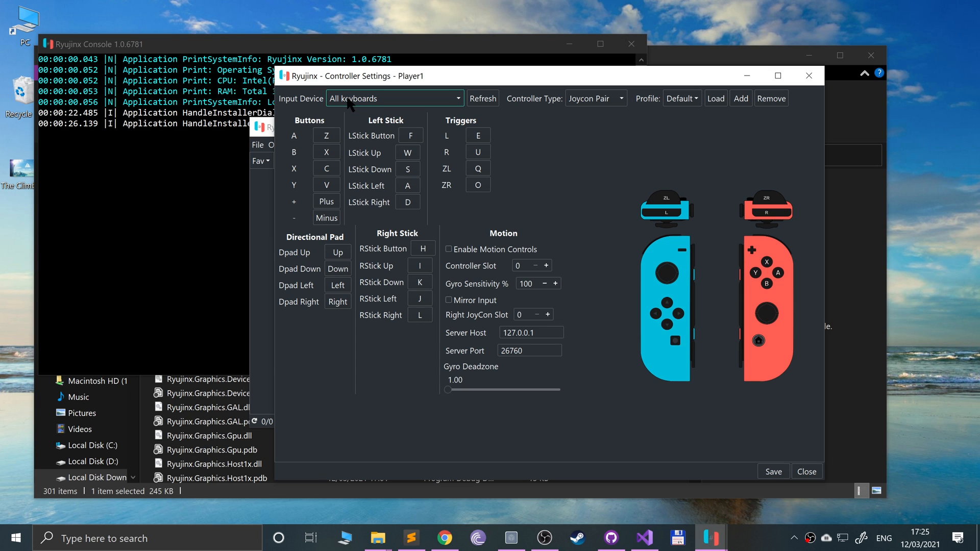
left_click(394, 98)
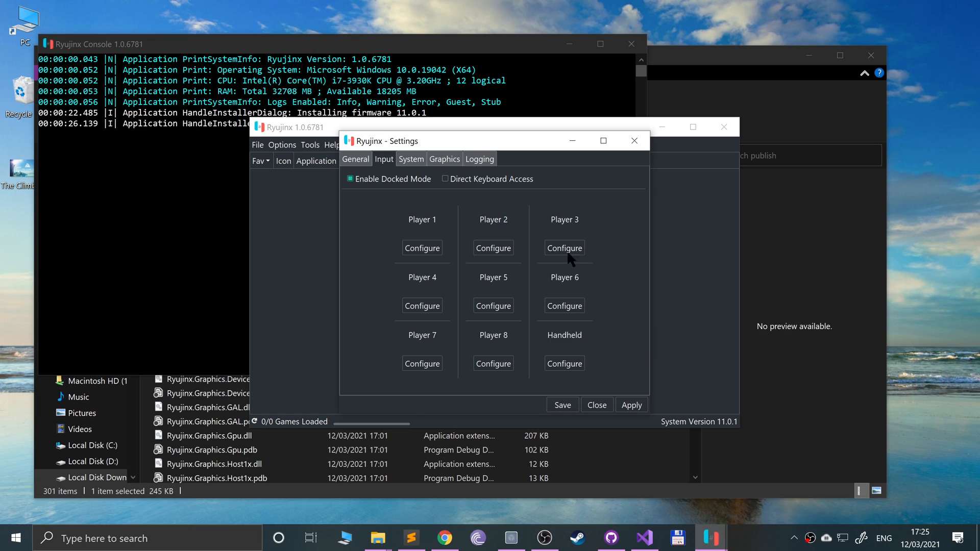
On the System tab, set the region to Europe and language to British English
left_click(411, 158)
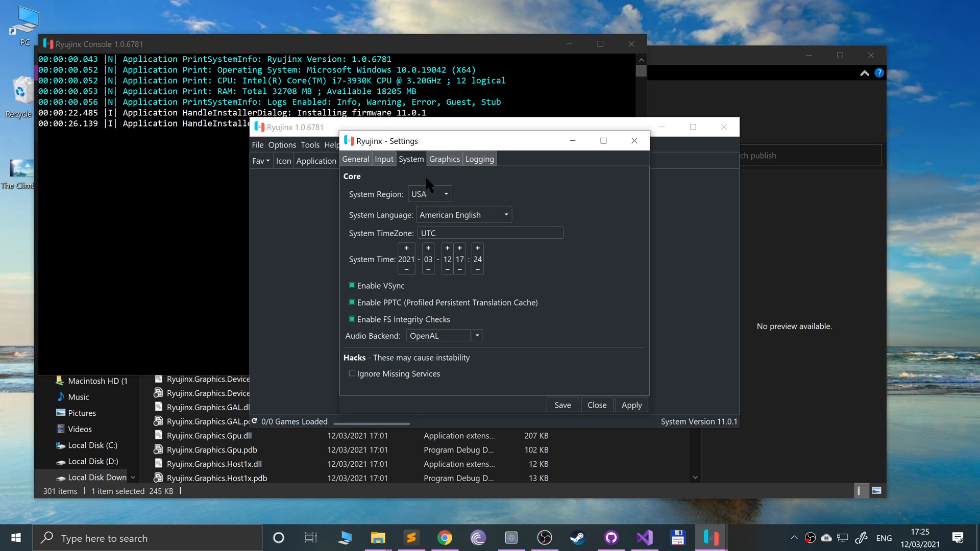
left_click(445, 194)
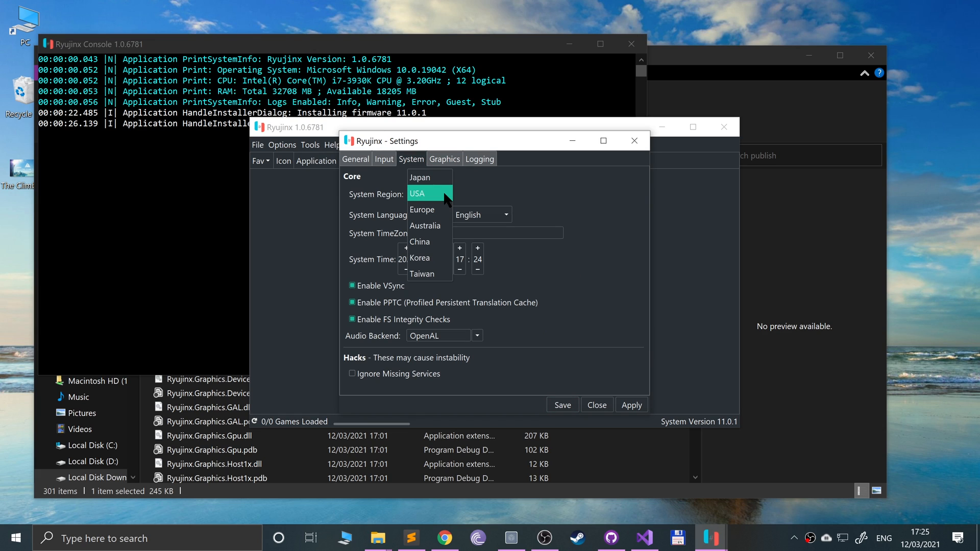
left_click(422, 209)
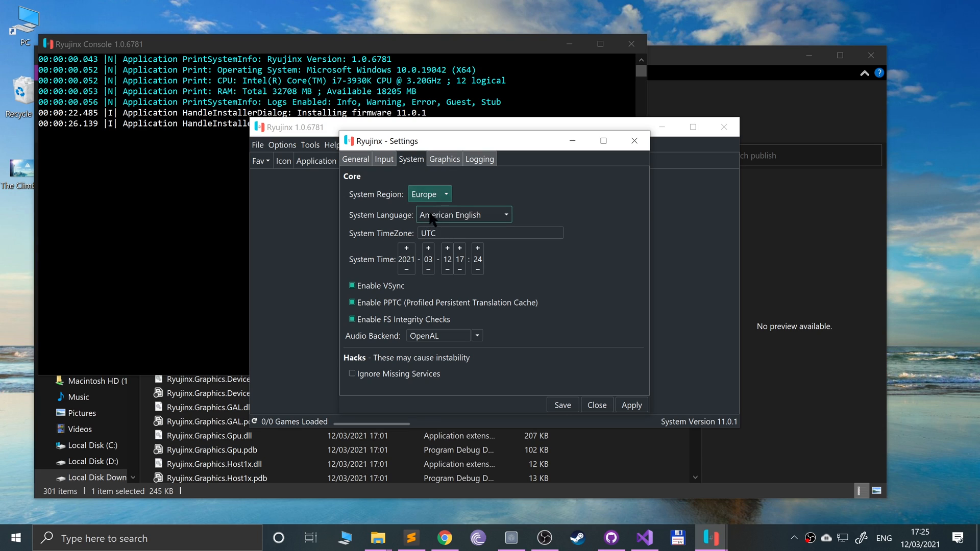
left_click(462, 214)
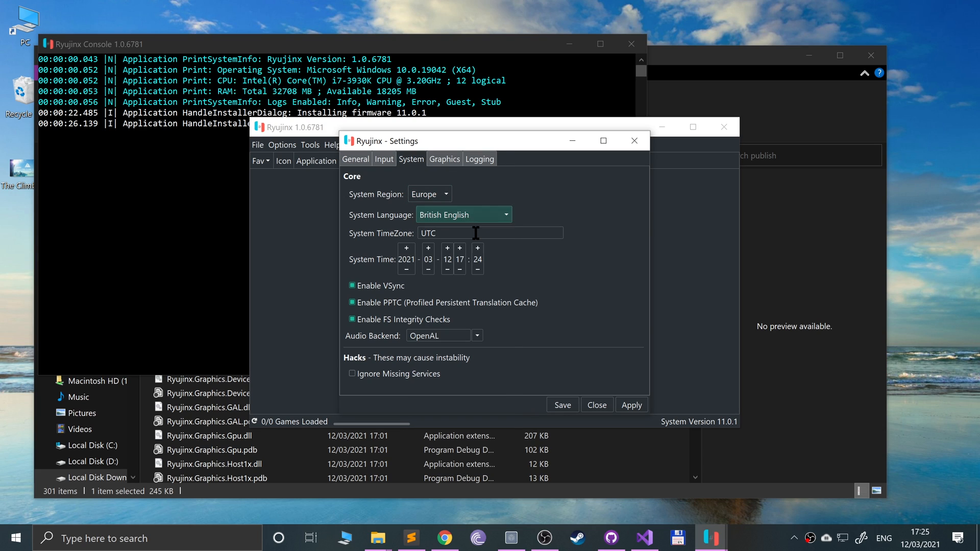
Set the time zone to GMT after briefly choosing GB-Eire
left_click(489, 233)
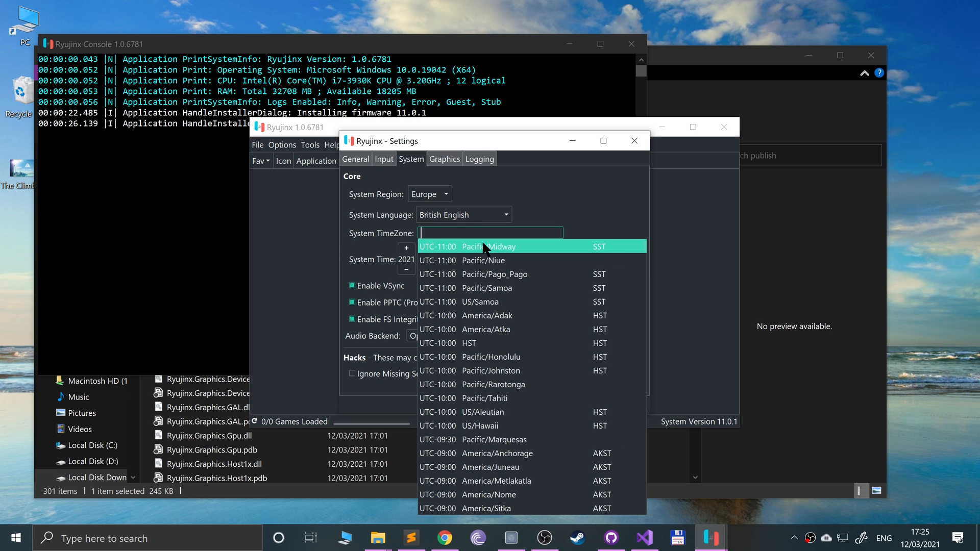
scroll("down", 3)
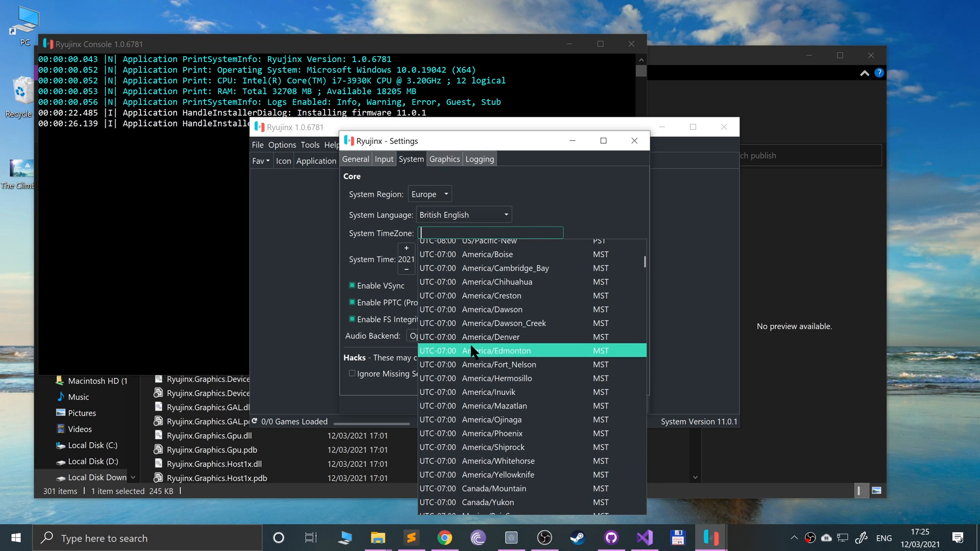
scroll("down", 3)
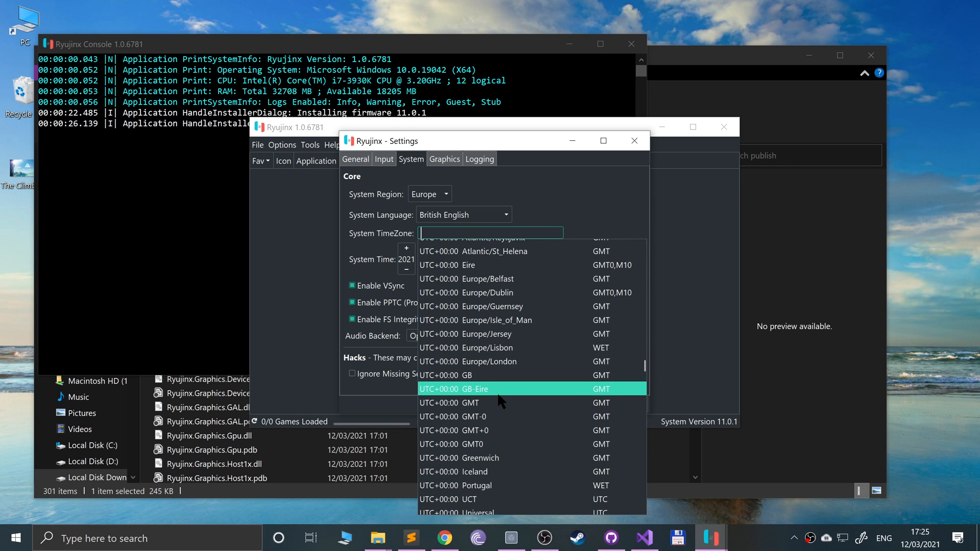
left_click(456, 389)
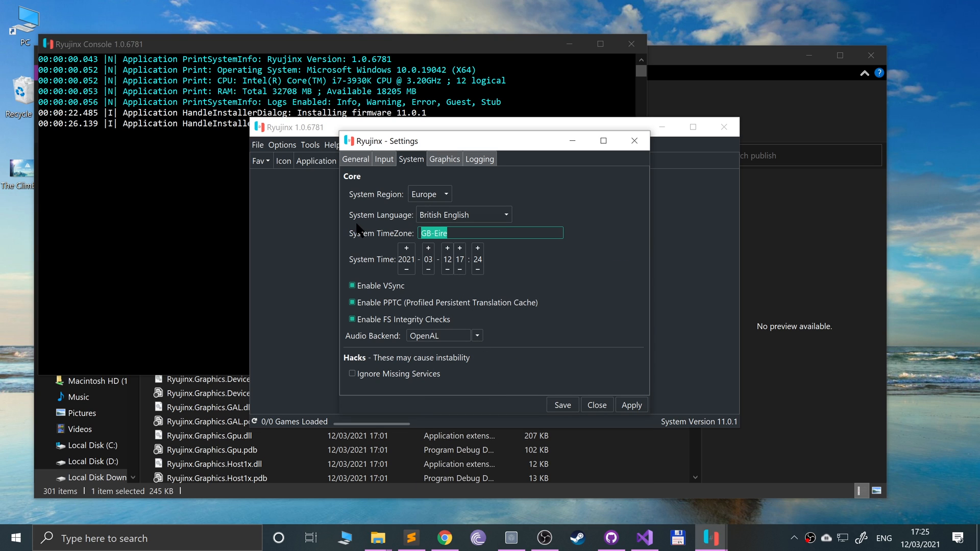
left_click(489, 232)
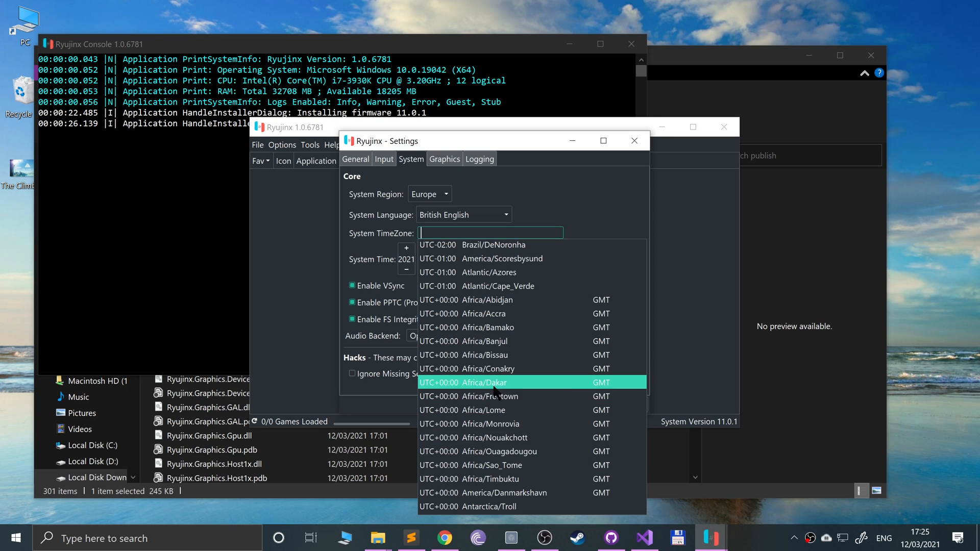
scroll("down", 3)
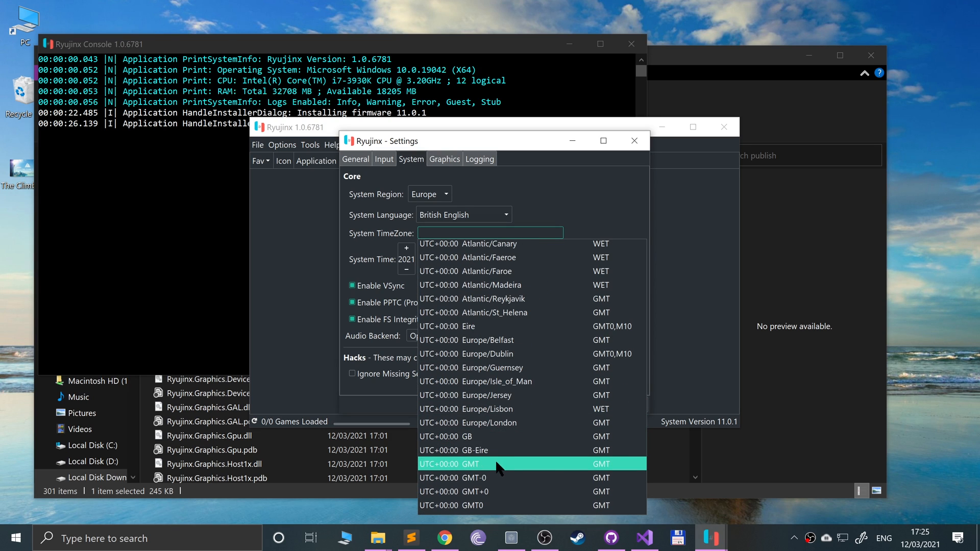
left_click(449, 464)
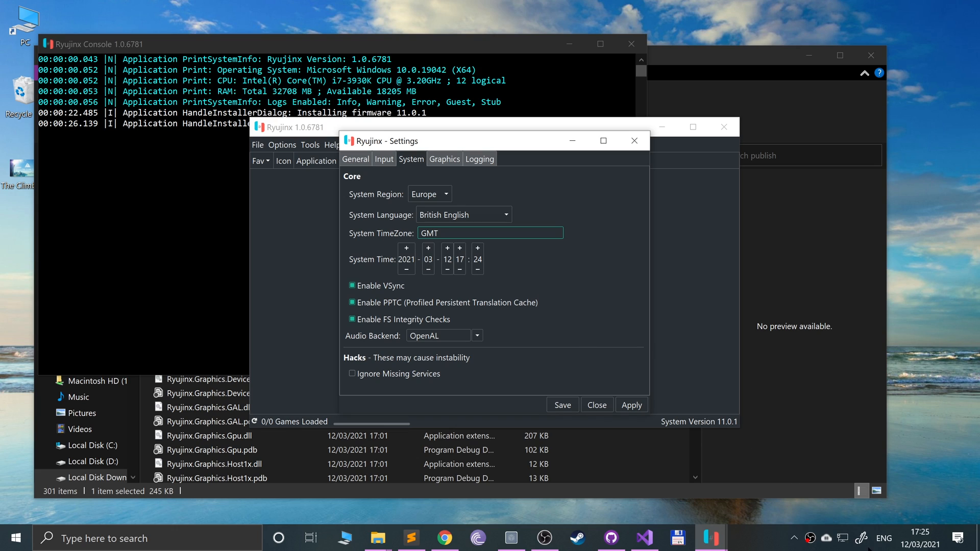
left_click(489, 233)
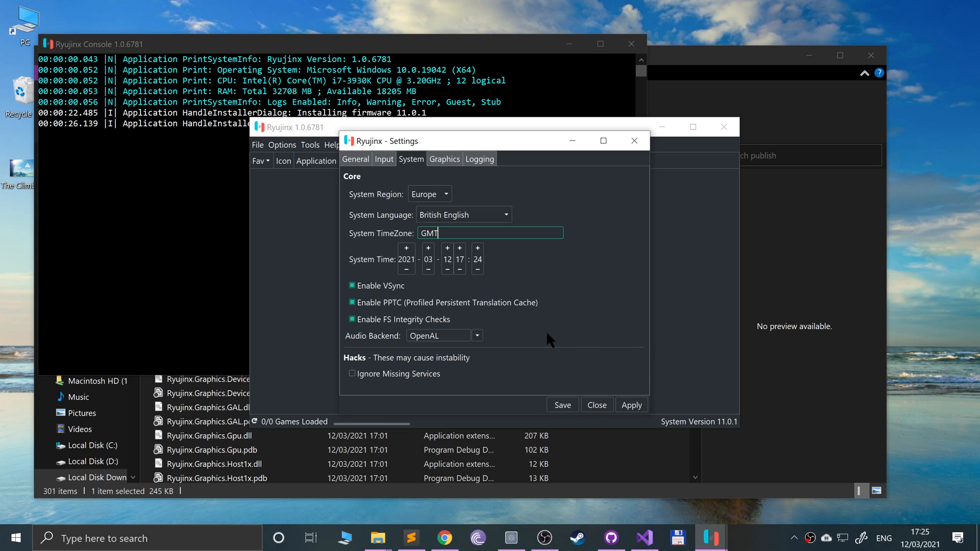
mouse_move(386, 298)
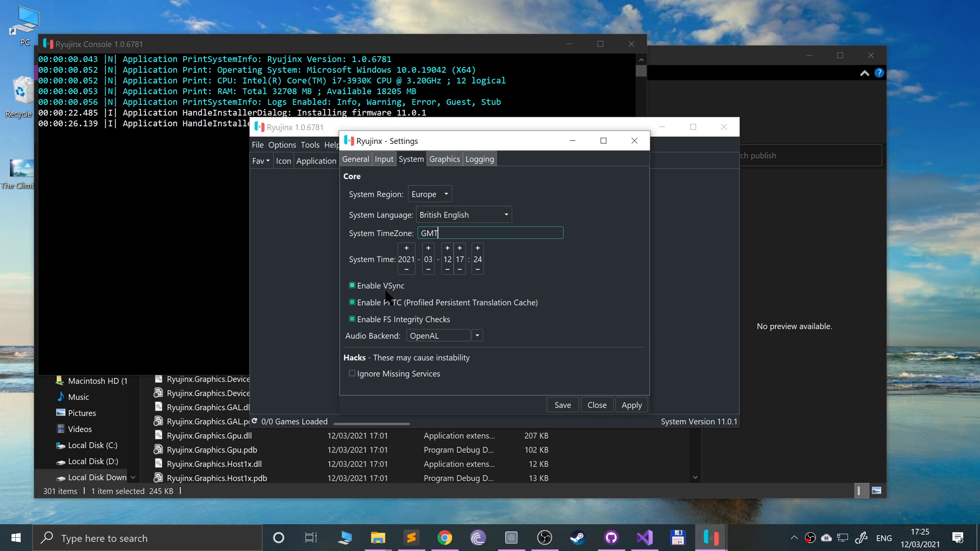
left_click(445, 158)
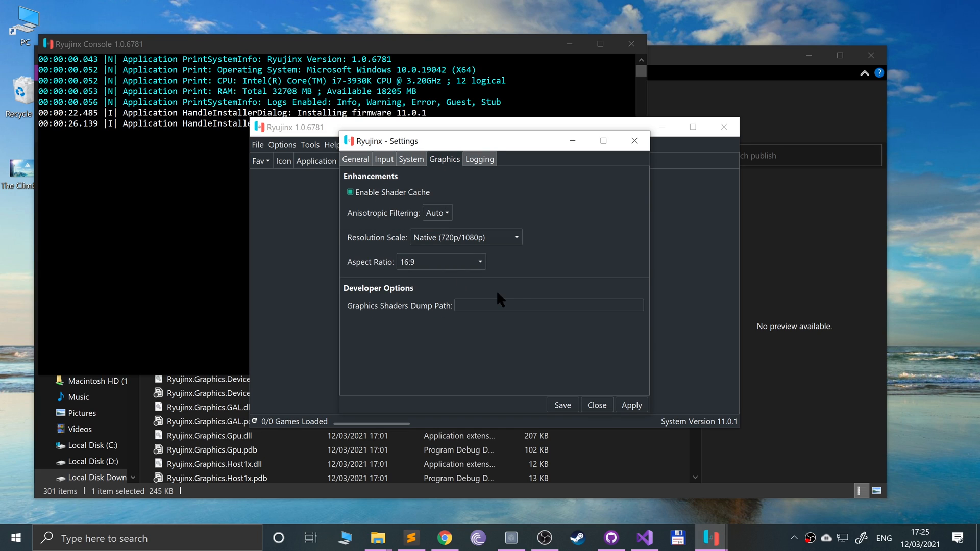
mouse_move(437, 213)
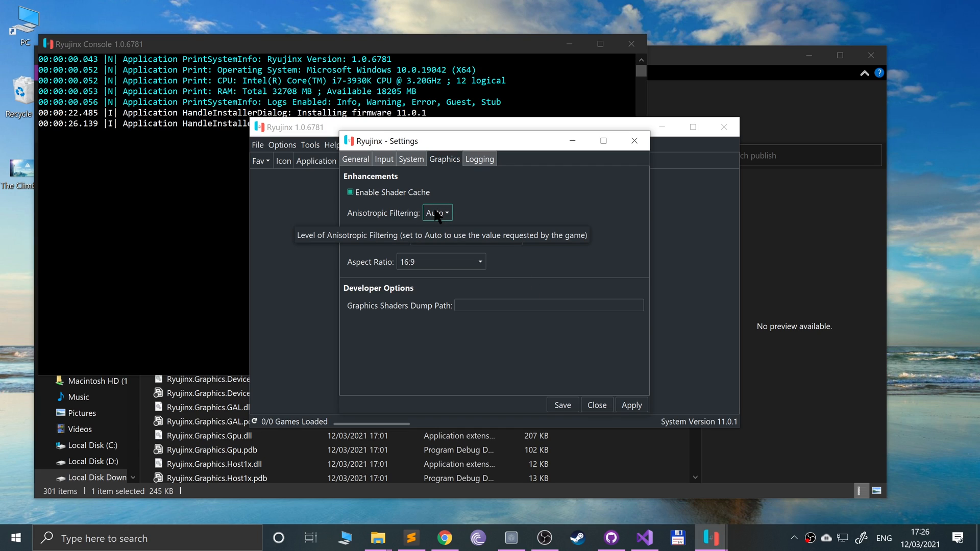
Set anisotropic filtering to Auto and aspect ratio to 16:9, then apply and close settings
left_click(437, 213)
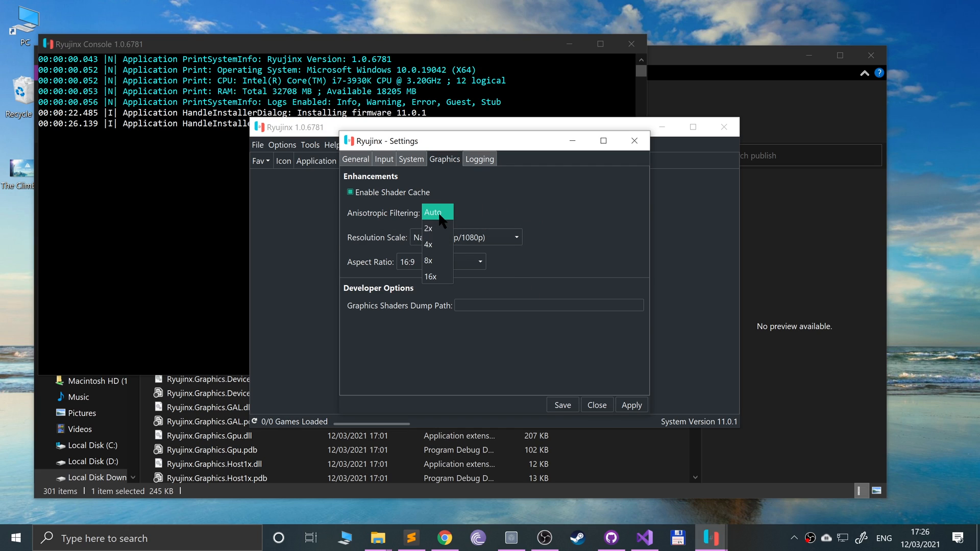
left_click(432, 212)
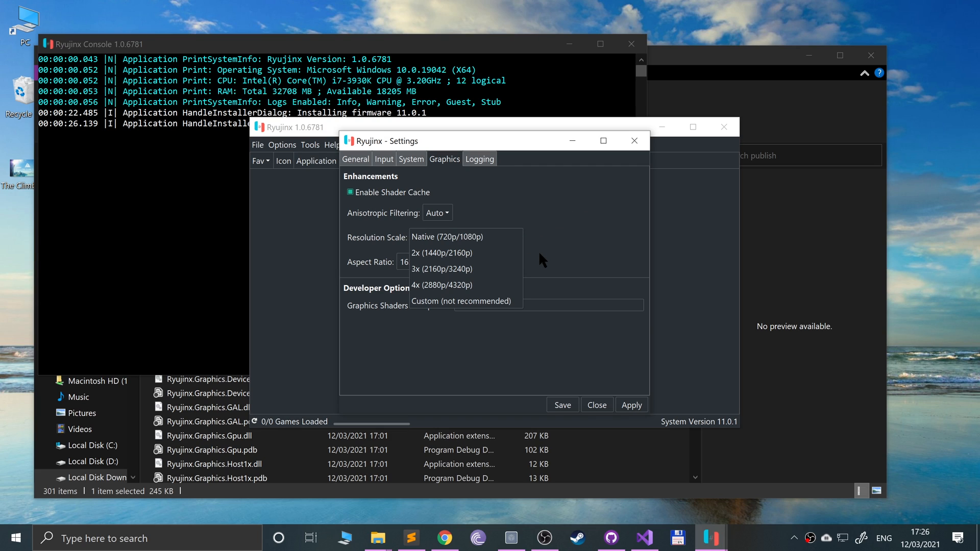
mouse_move(454, 253)
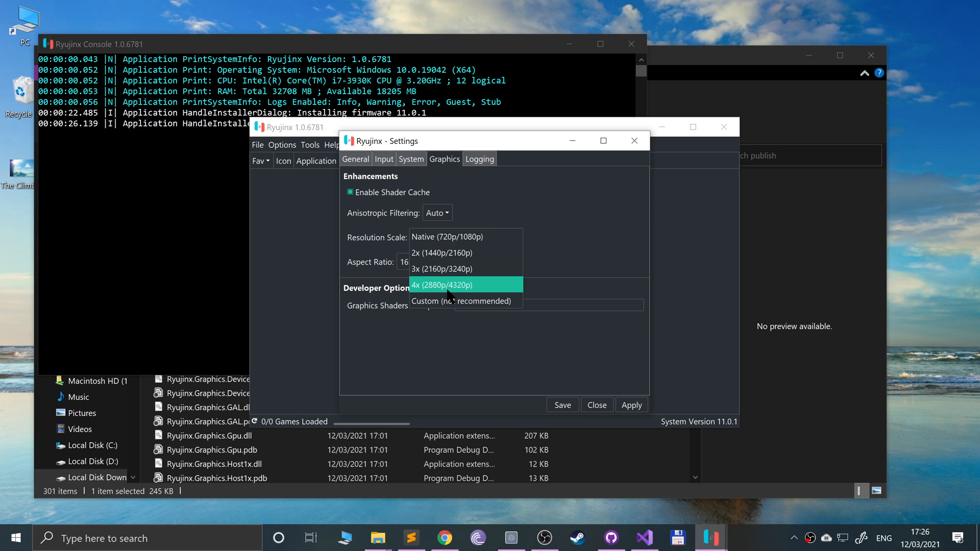
mouse_move(465, 300)
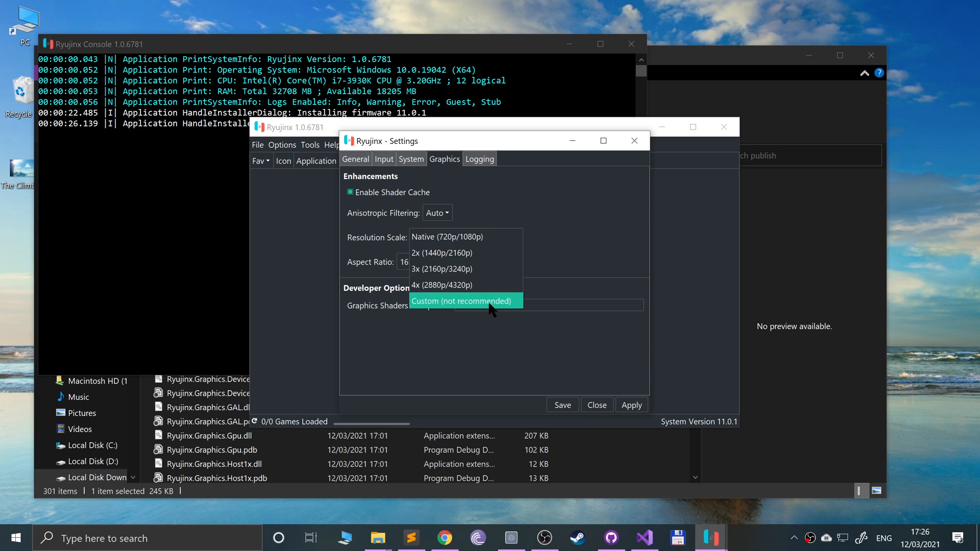
mouse_move(429, 284)
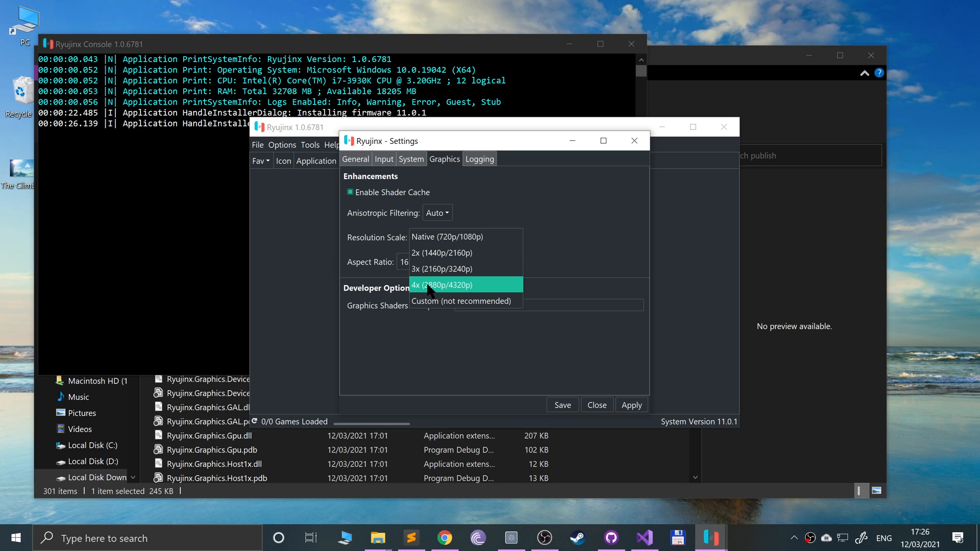
mouse_move(434, 369)
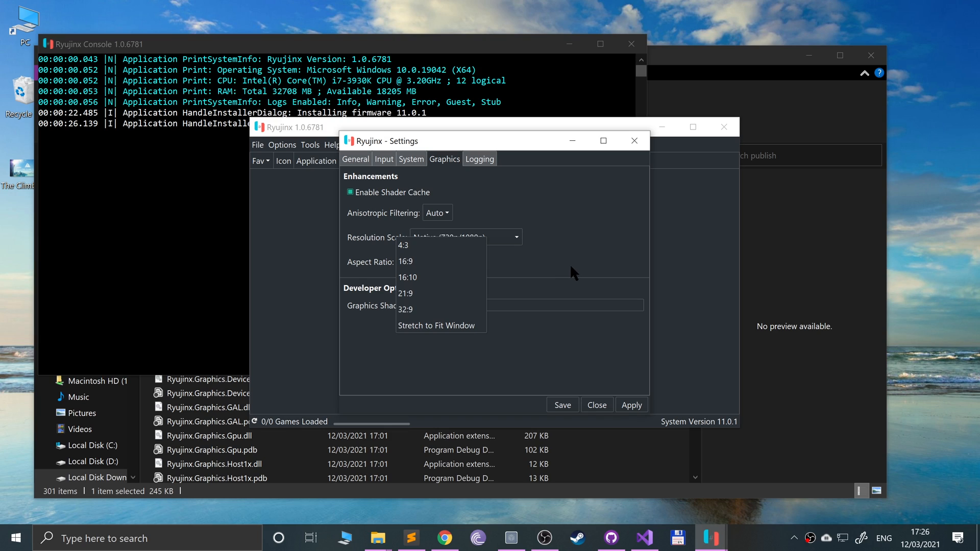
left_click(404, 261)
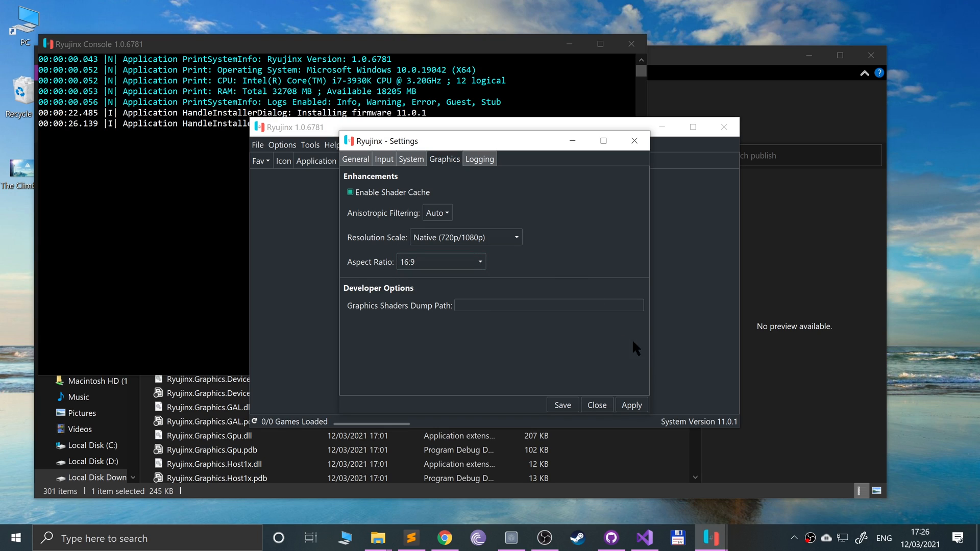
mouse_move(556, 288)
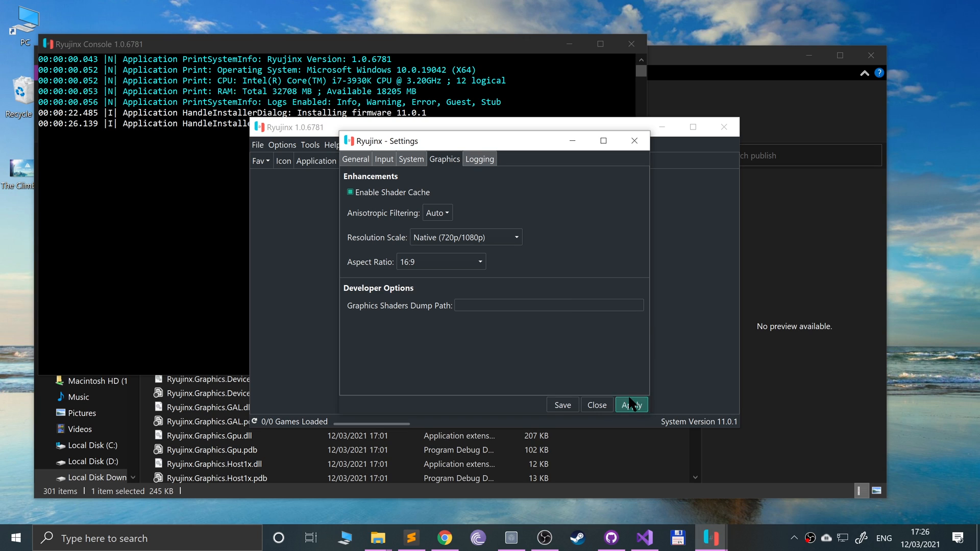
left_click(595, 405)
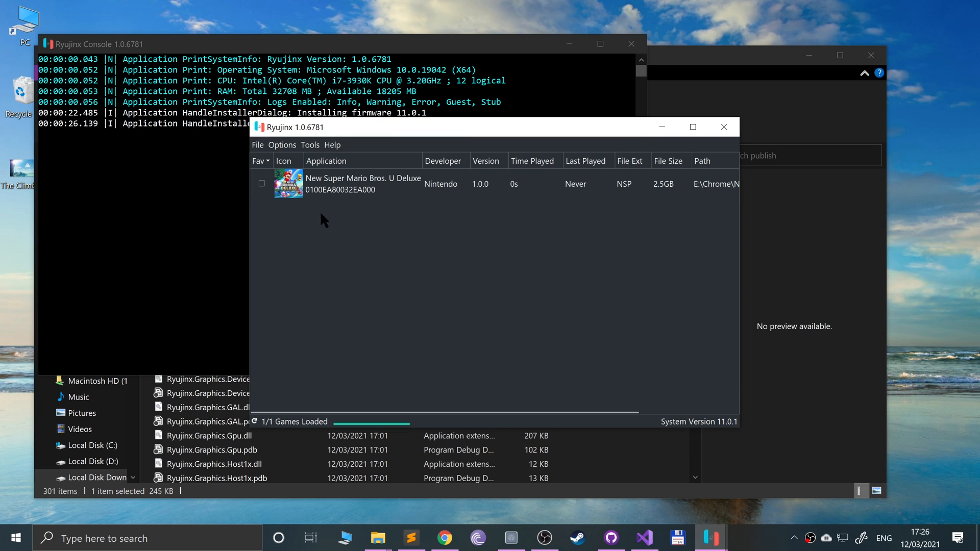
mouse_move(314, 287)
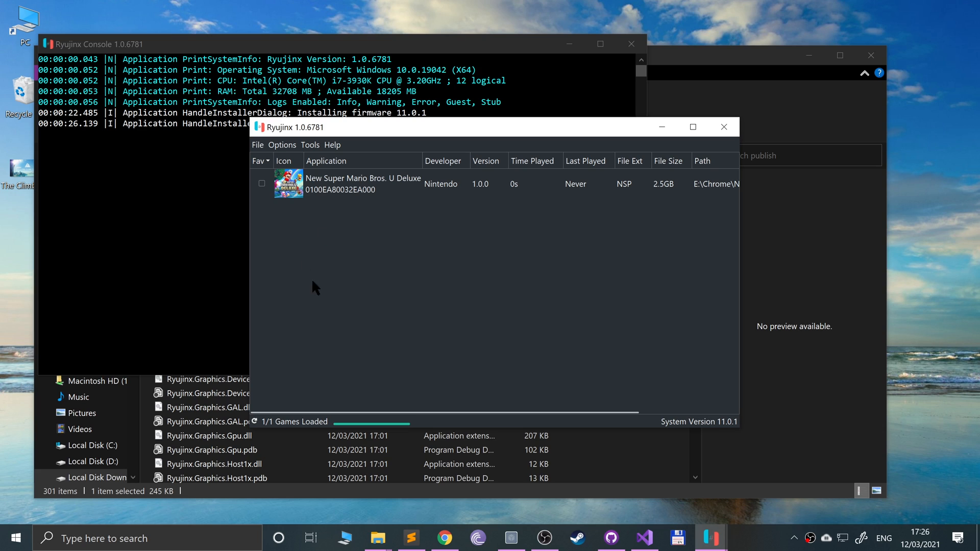
Load the New Super Mario Bros. U Deluxe file from E:\Chrome with Load Application from File
left_click(257, 145)
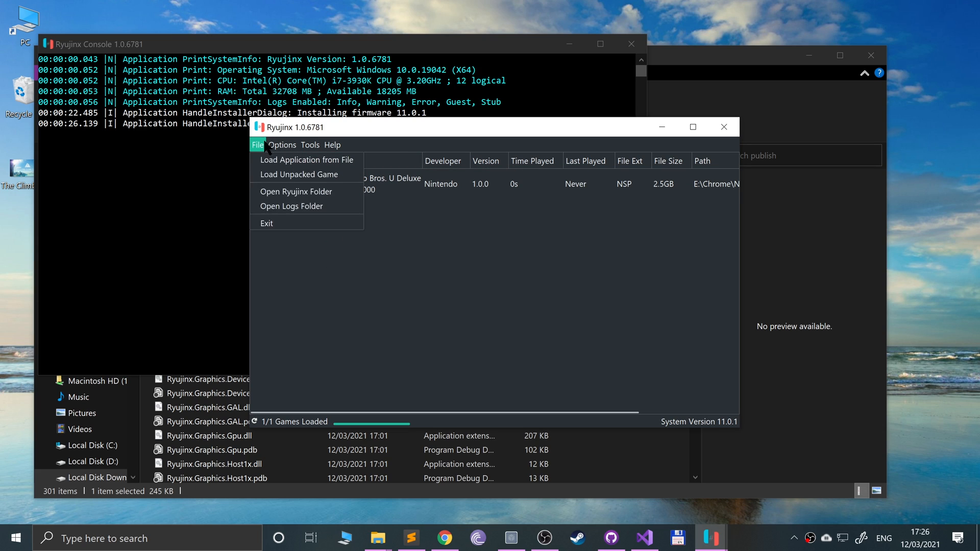
left_click(281, 145)
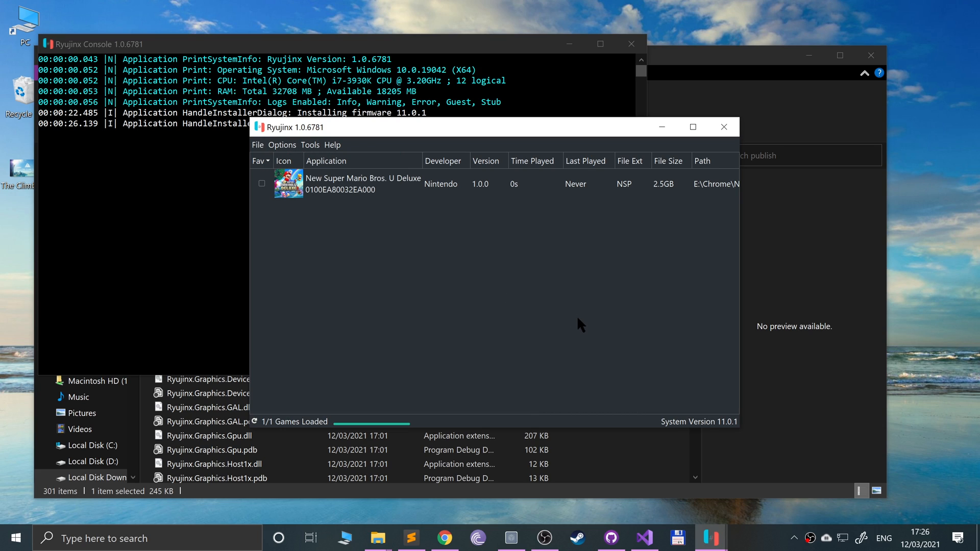
mouse_move(531, 278)
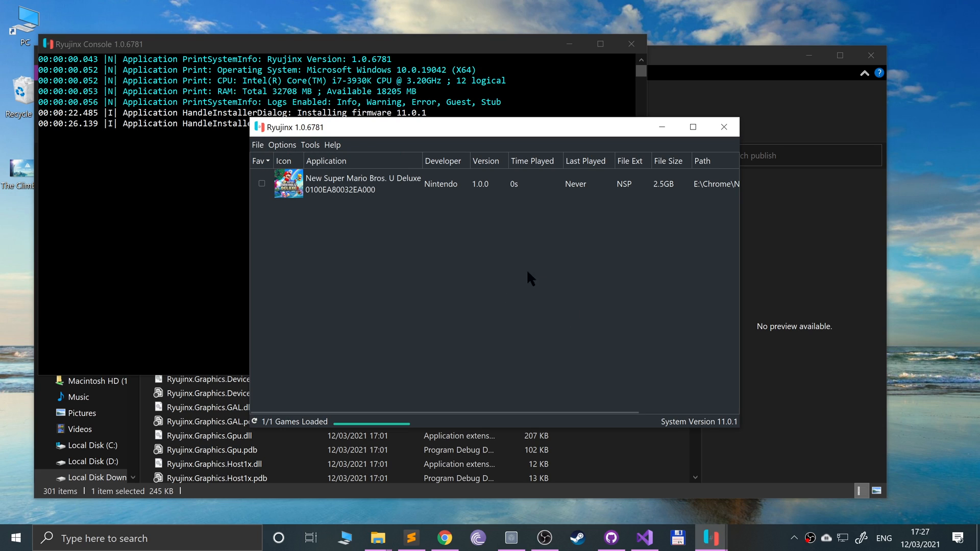
left_click(256, 144)
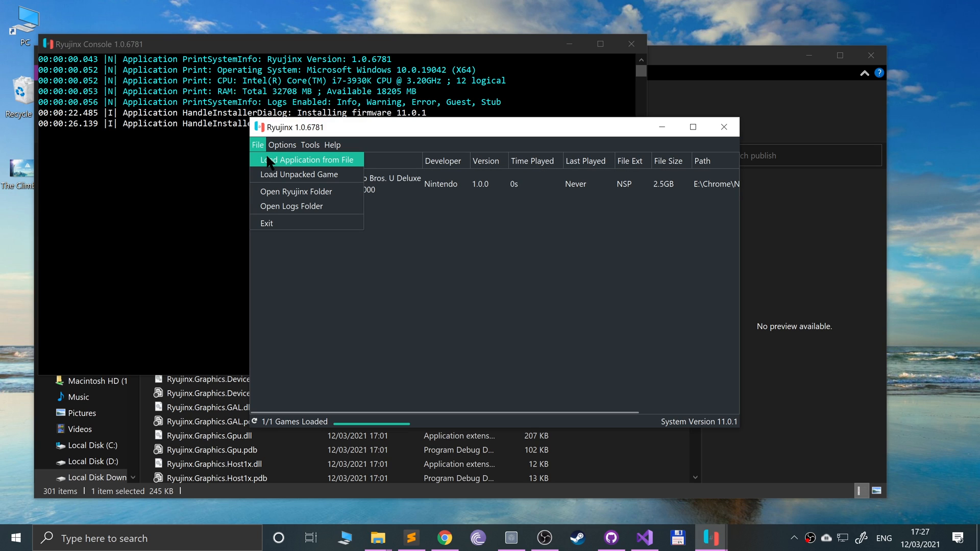
left_click(306, 159)
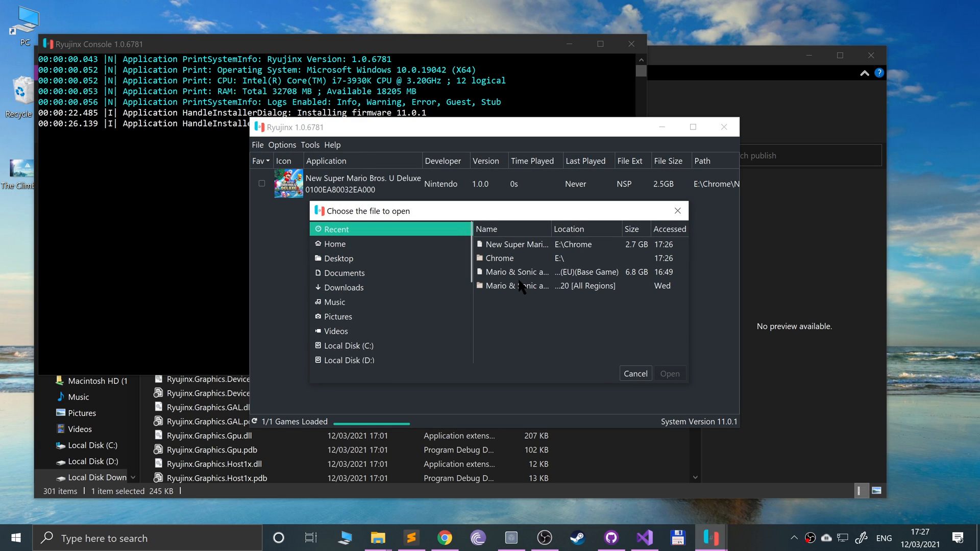
left_click(515, 244)
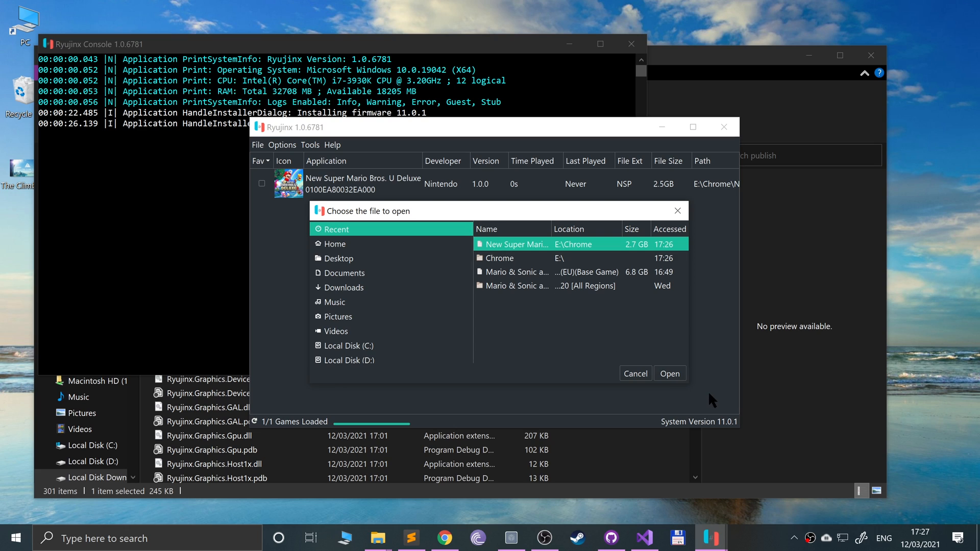
left_click(669, 373)
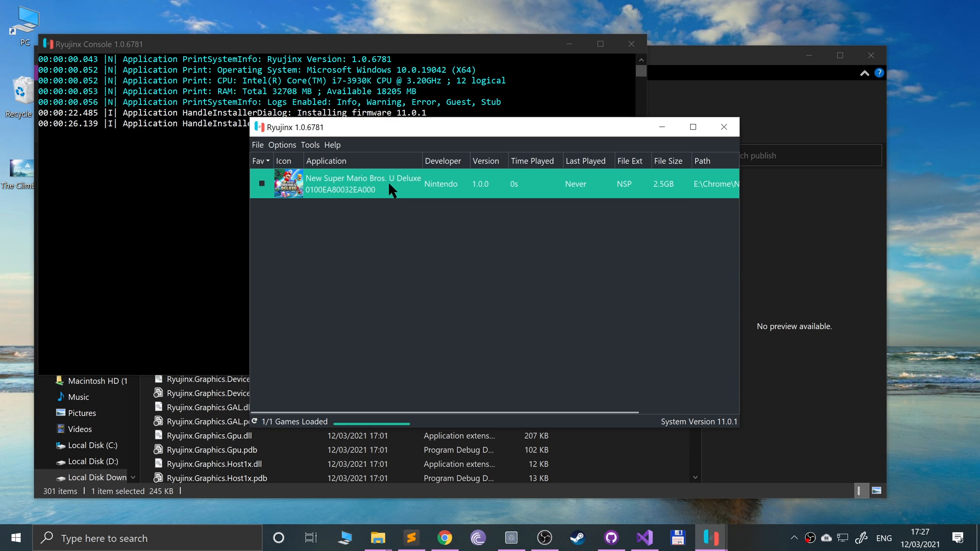
Create New Super Mario Bros. U Deluxe savedata via Open User Save Directory, then start the game
right_click(362, 183)
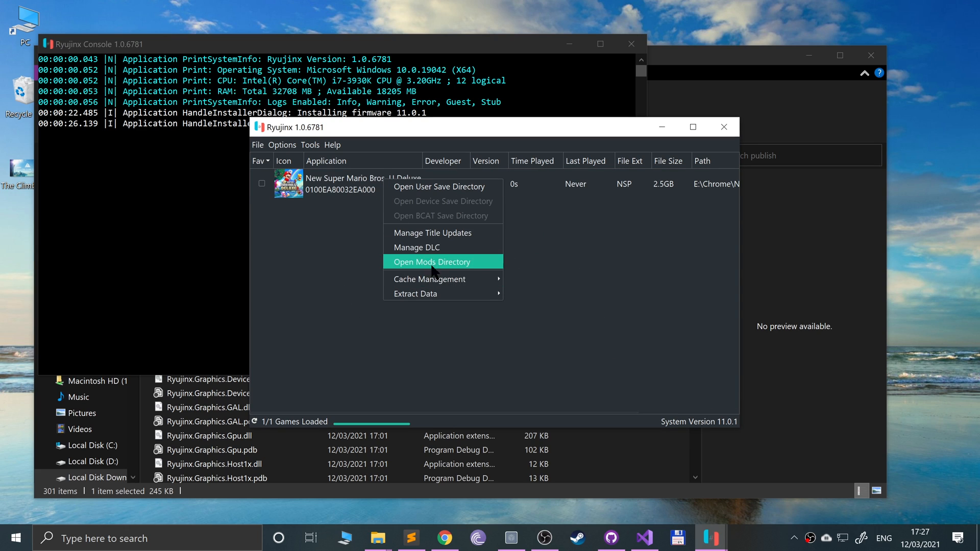
mouse_move(429, 247)
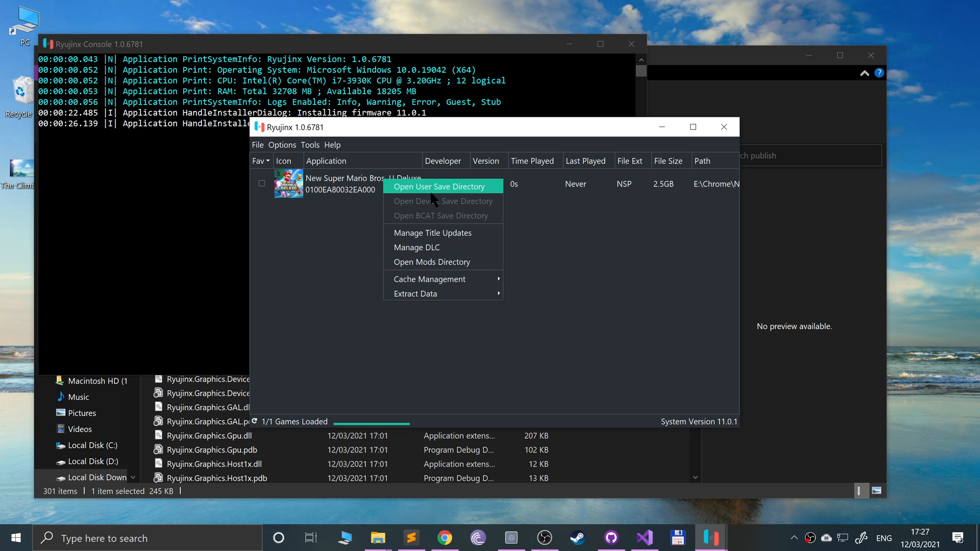
left_click(438, 186)
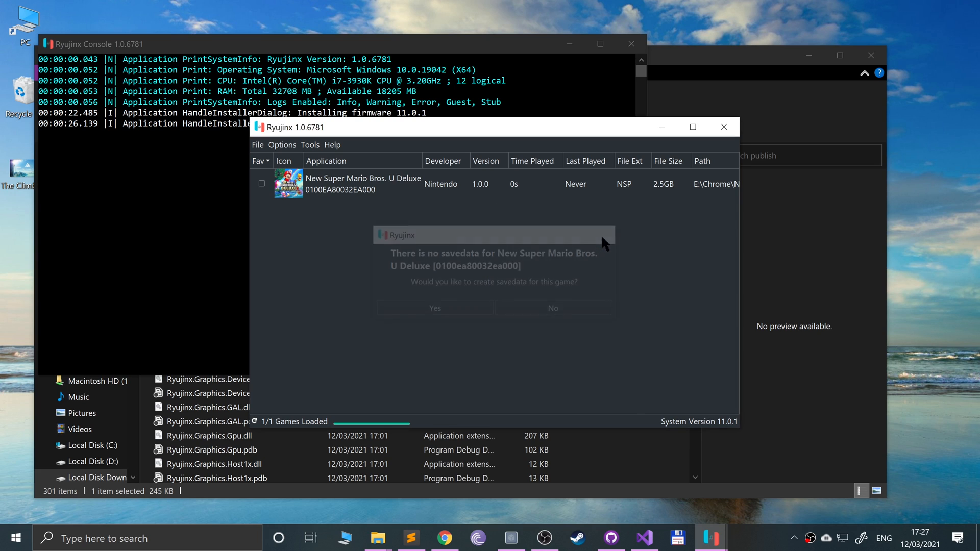
left_click(434, 307)
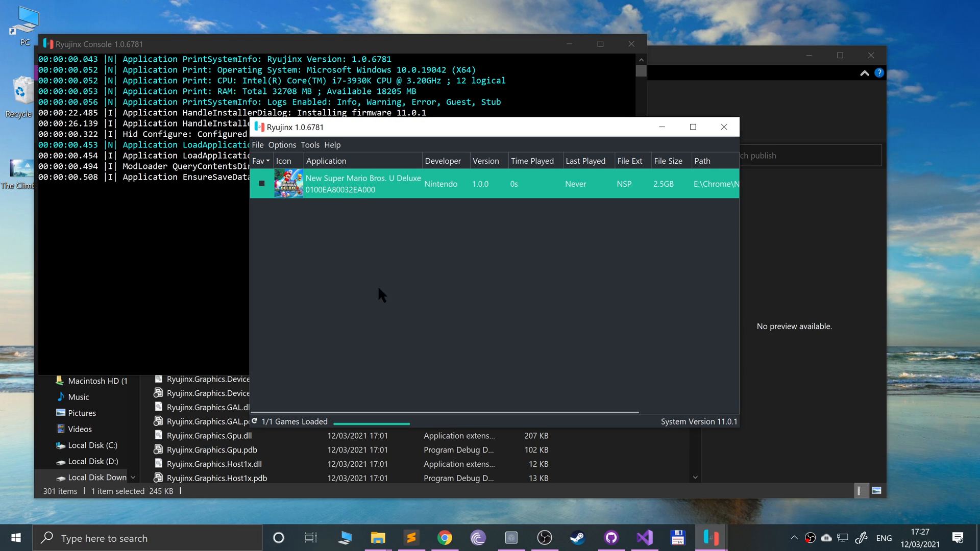
double_click(362, 184)
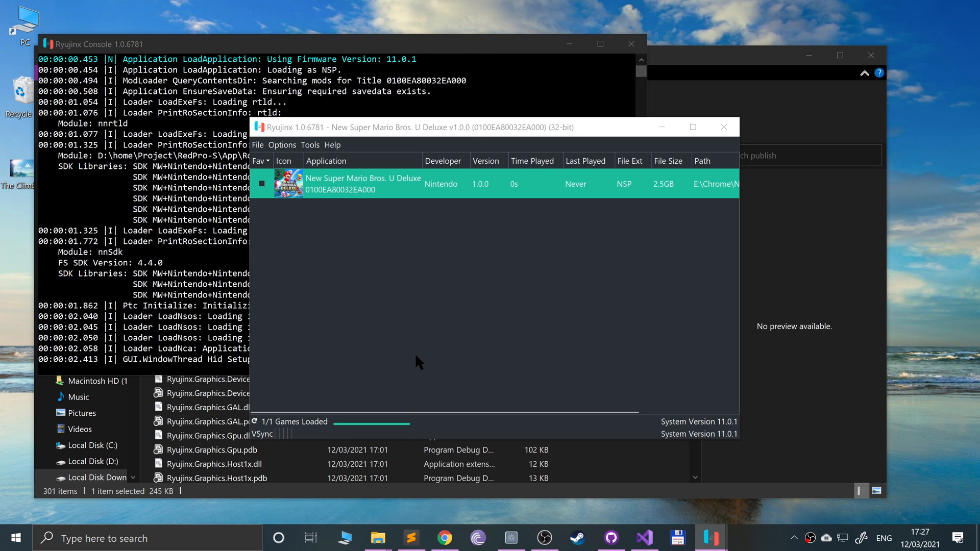
double_click(362, 183)
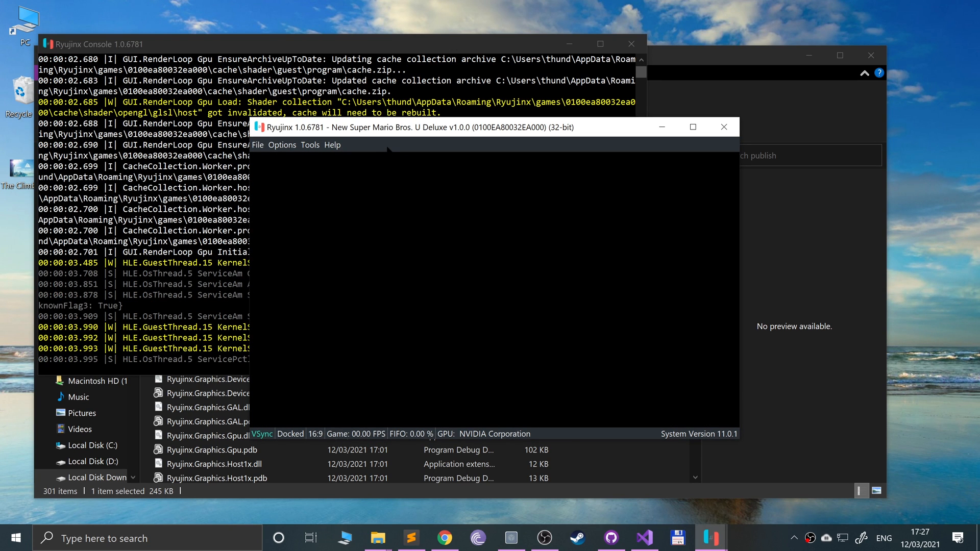